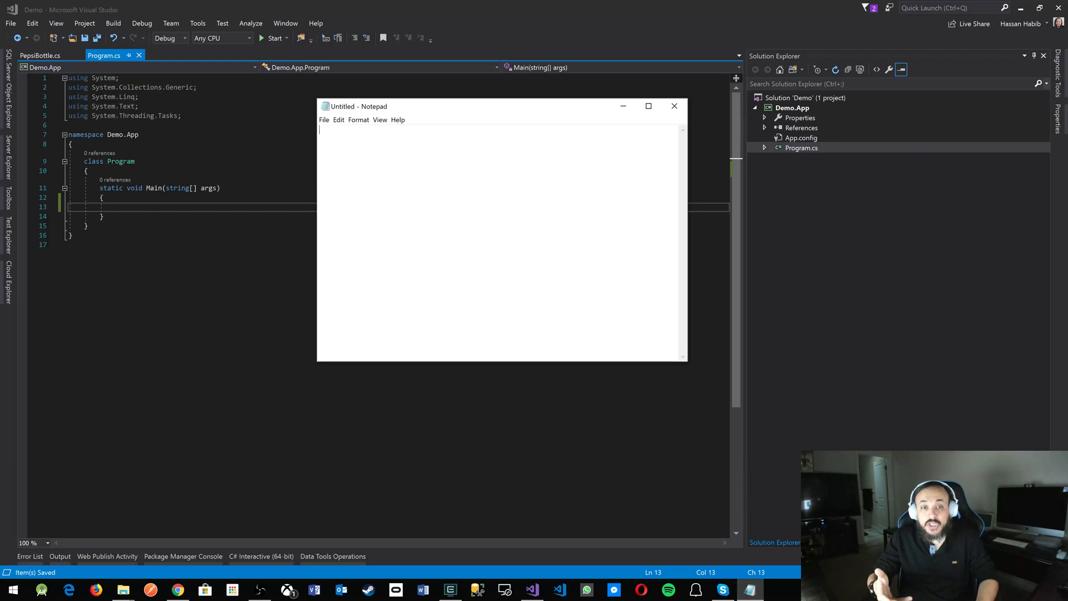
- Type 'Hello, W' in Notepad, undo it via Edit > Undo, and close the note
{"action": "type", "text": "Hello, W"}
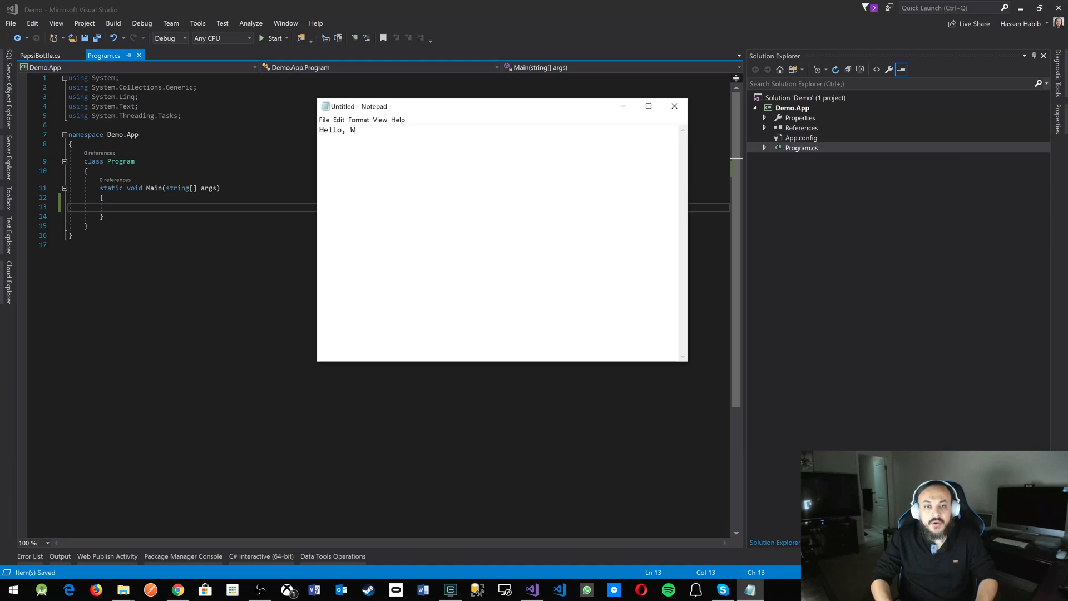
{"action": "left_click", "coordinate": [338, 120]}
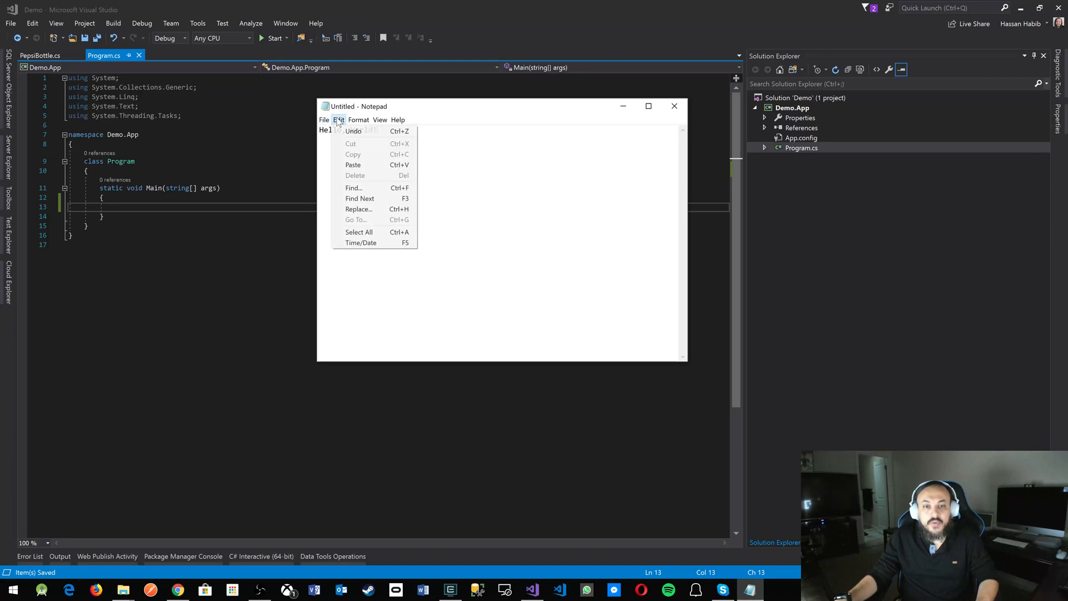
{"action": "left_click", "coordinate": [358, 231]}
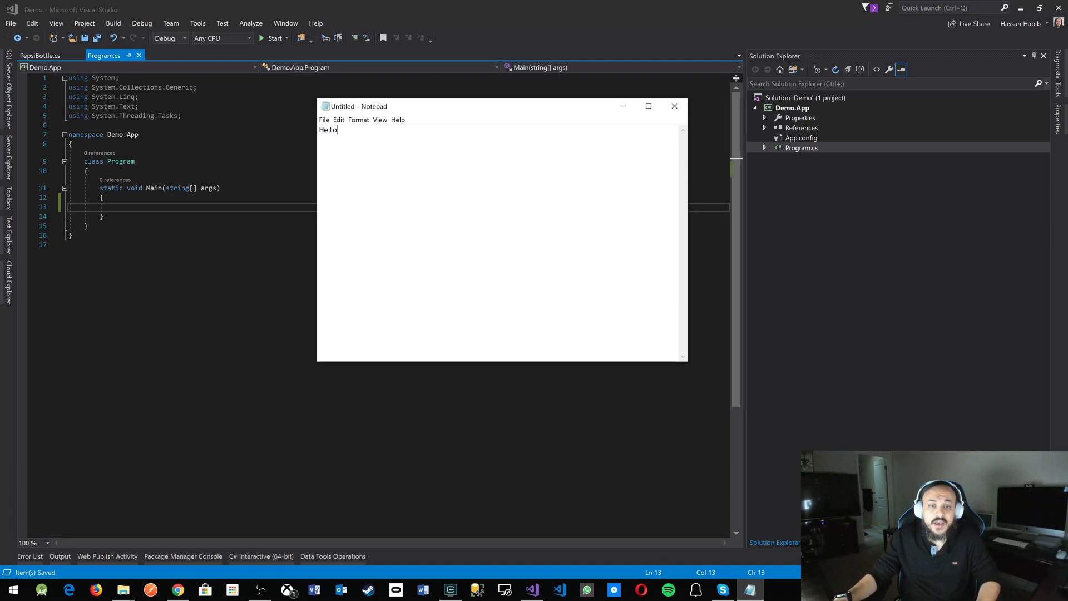
{"action": "left_click", "coordinate": [674, 105]}
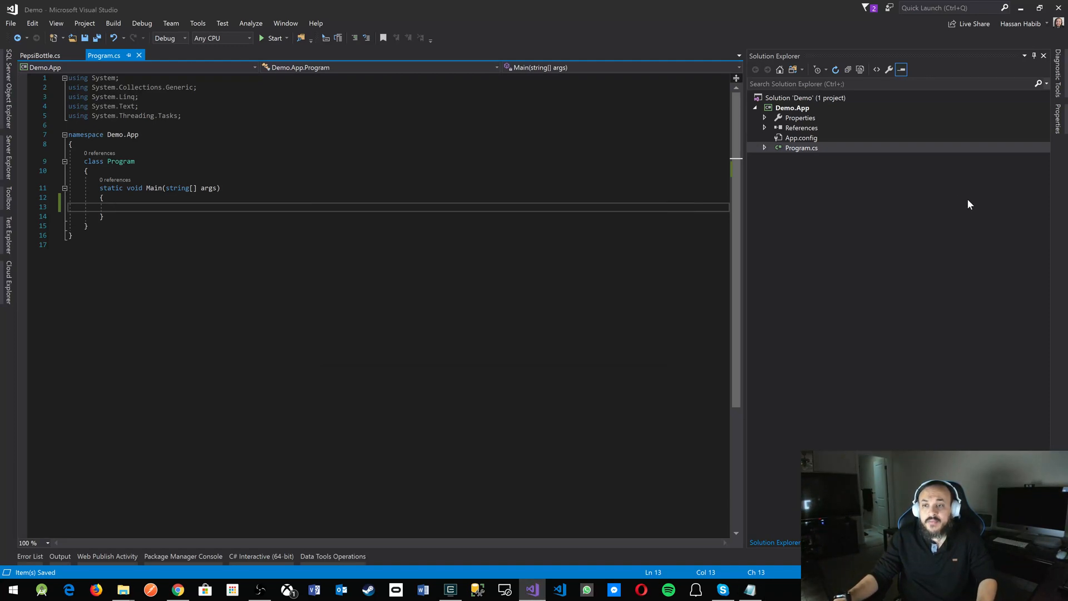
- Add a new Class item named Student to the Demo.App project from Solution Explorer
{"action": "right_click", "coordinate": [791, 108]}
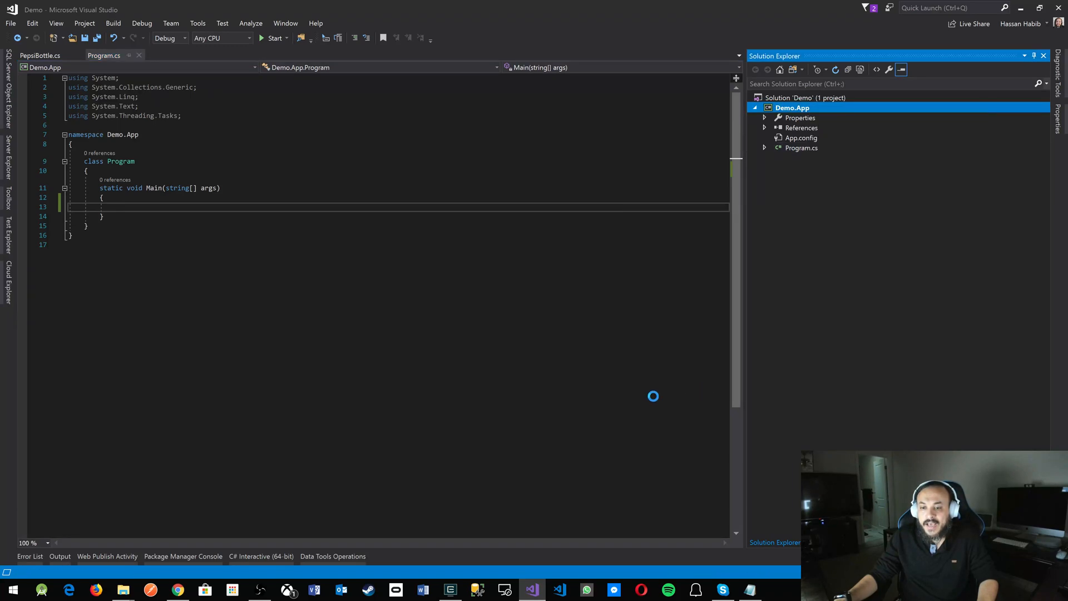
{"action": "type", "text": "Studen"}
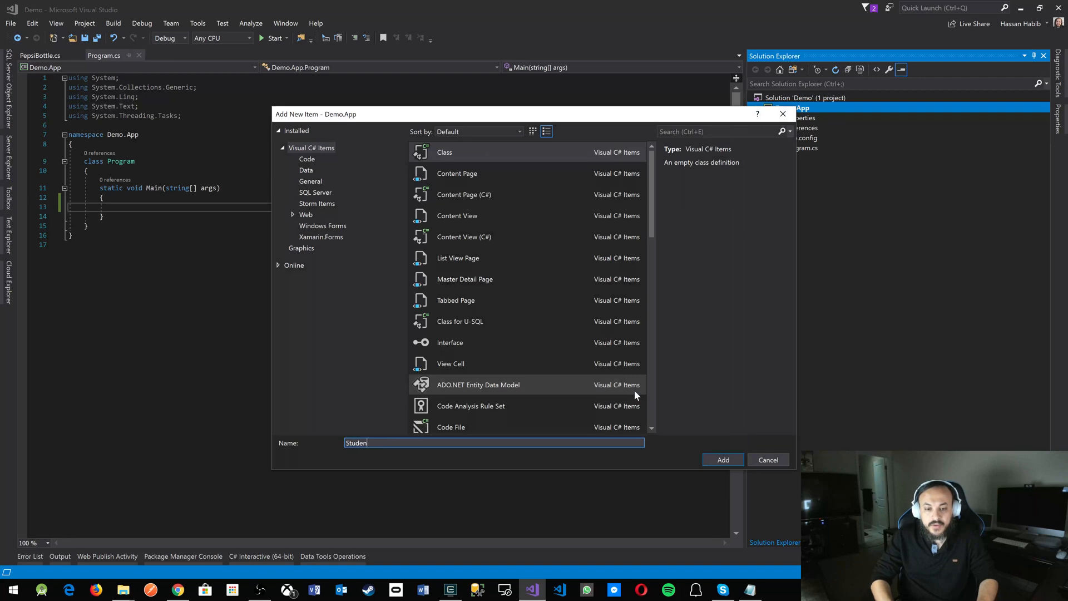
{"action": "left_click", "coordinate": [723, 460]}
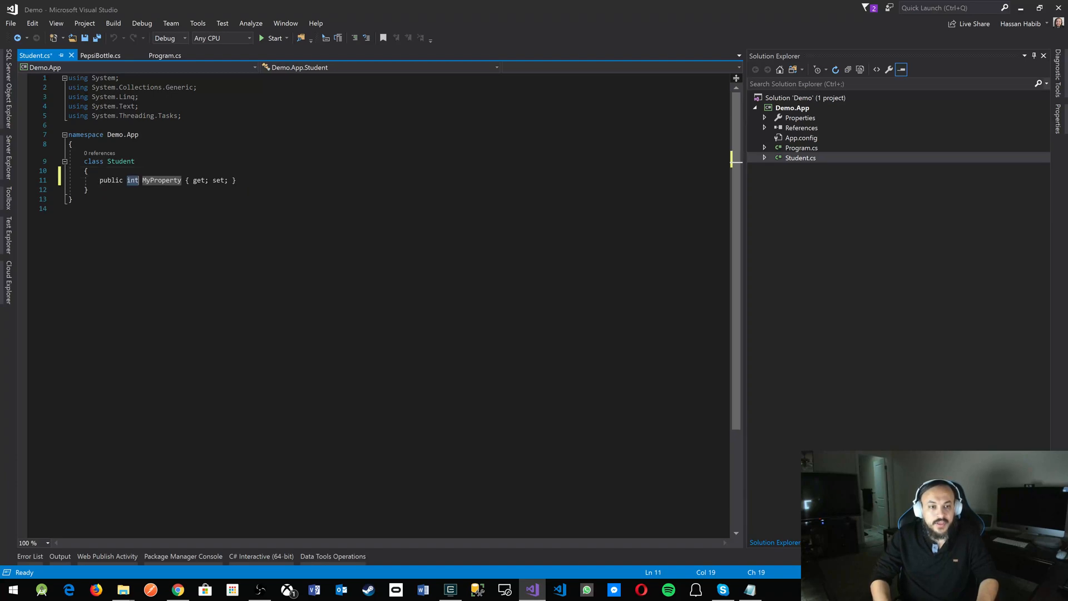
- Declare a String Status property and set this.Status = "Pending Approval" in the Student constructor
{"action": "type", "text": "String"}
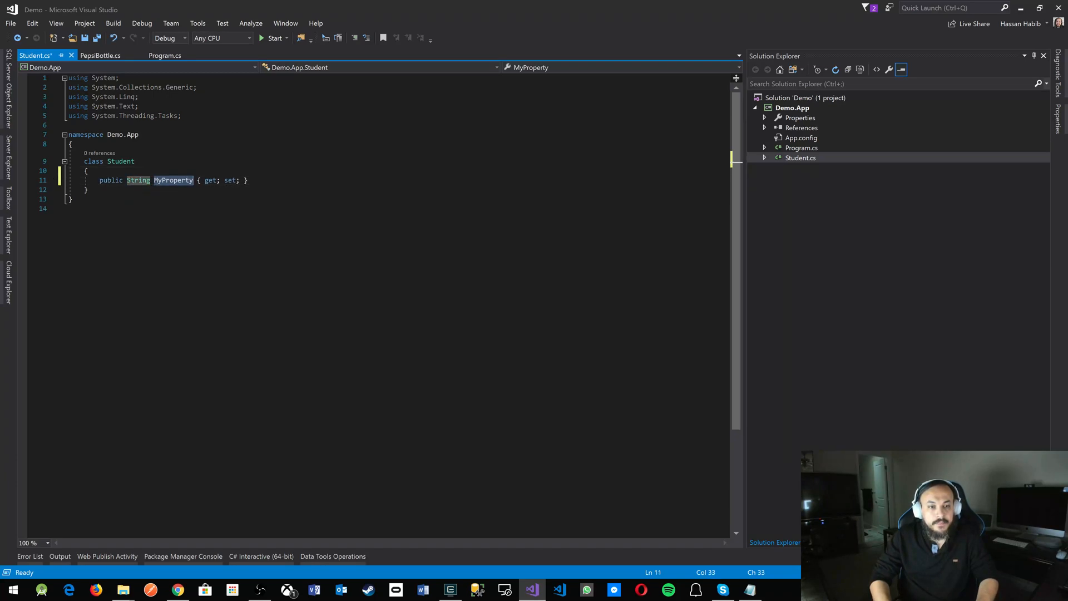
{"action": "type", "text": "Status"}
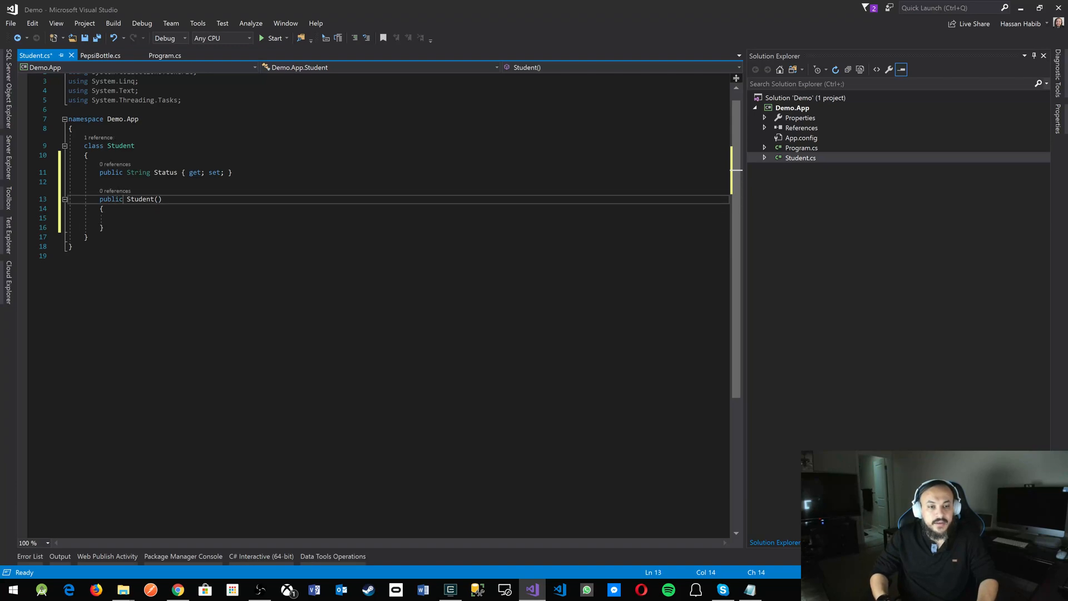
{"action": "left_click", "coordinate": [113, 218]}
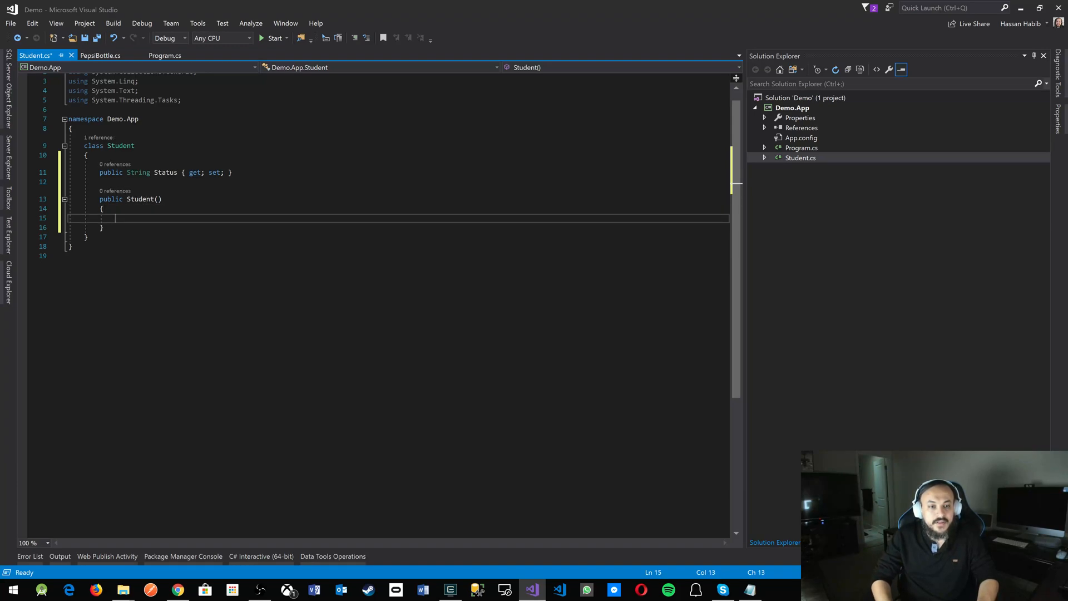
{"action": "type", "text": "this.st"}
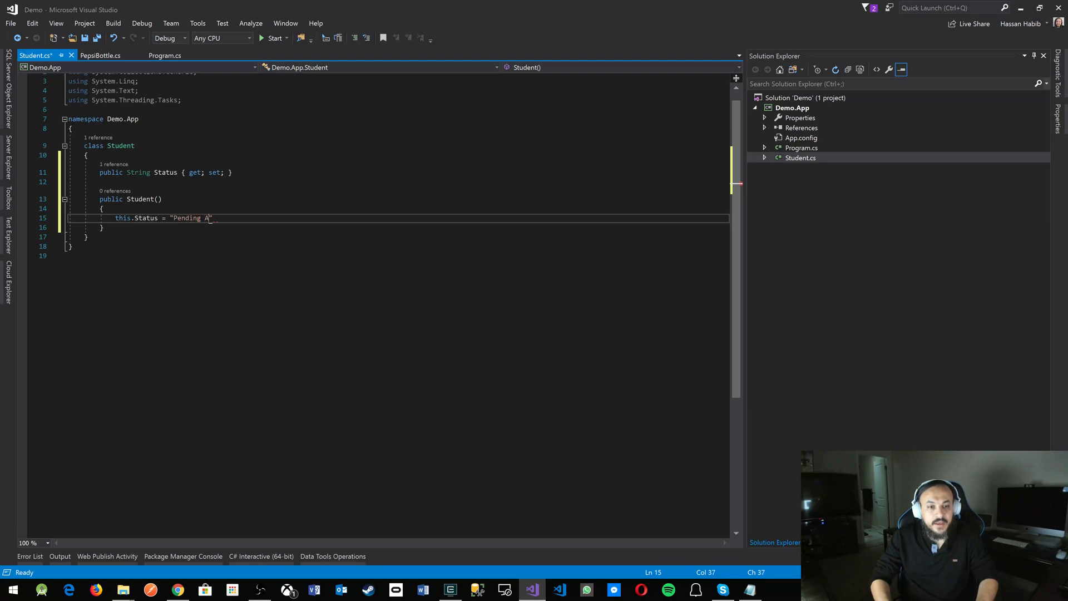
{"action": "type", "text": "pproval\""}
{"action": "type", "text": "public vi"}
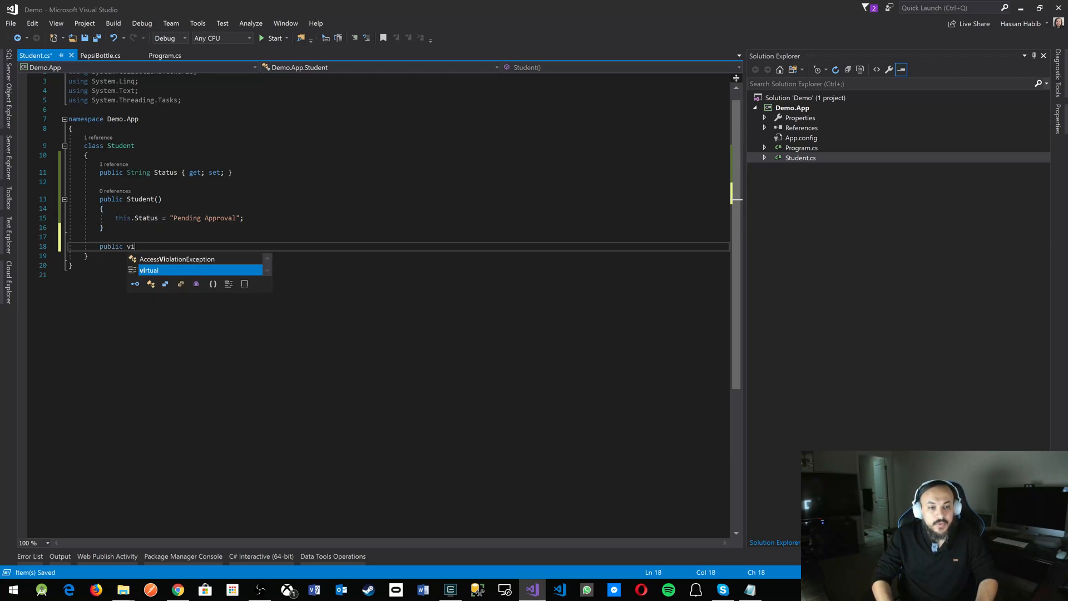
- Write public void StartAdmissionProcess() that sets this.Status = "Admitted"
{"action": "key", "text": "Backspace"}
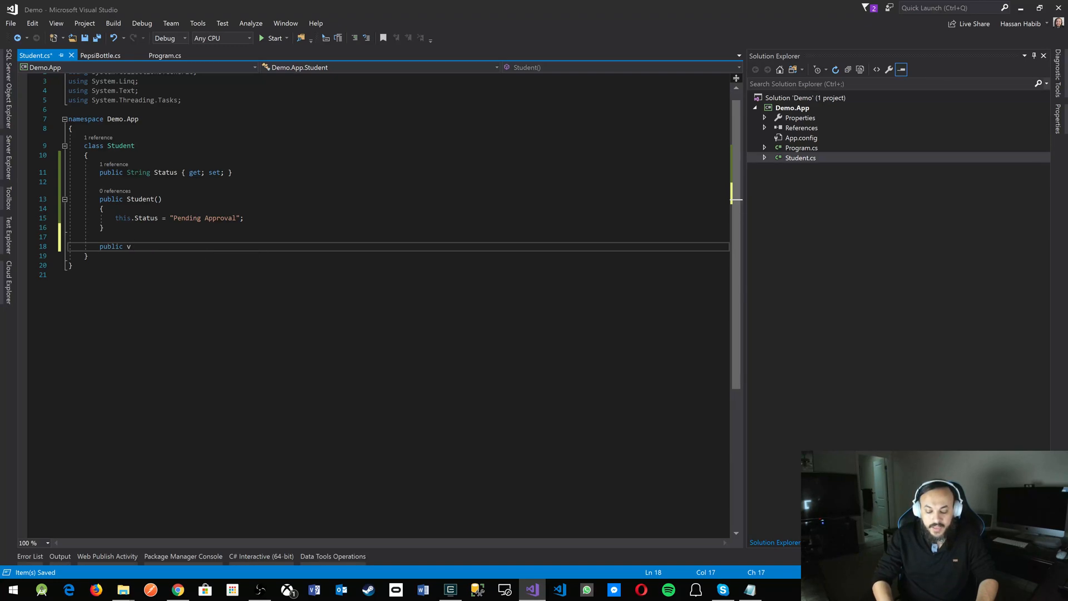
{"action": "type", "text": "oid"}
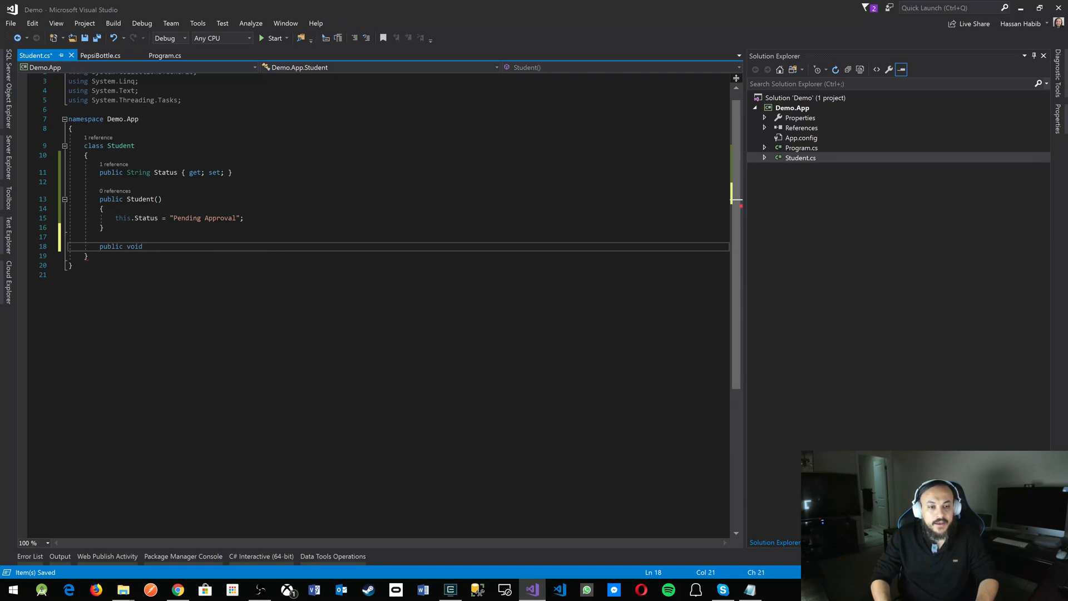
{"action": "type", "text": "Sta"}
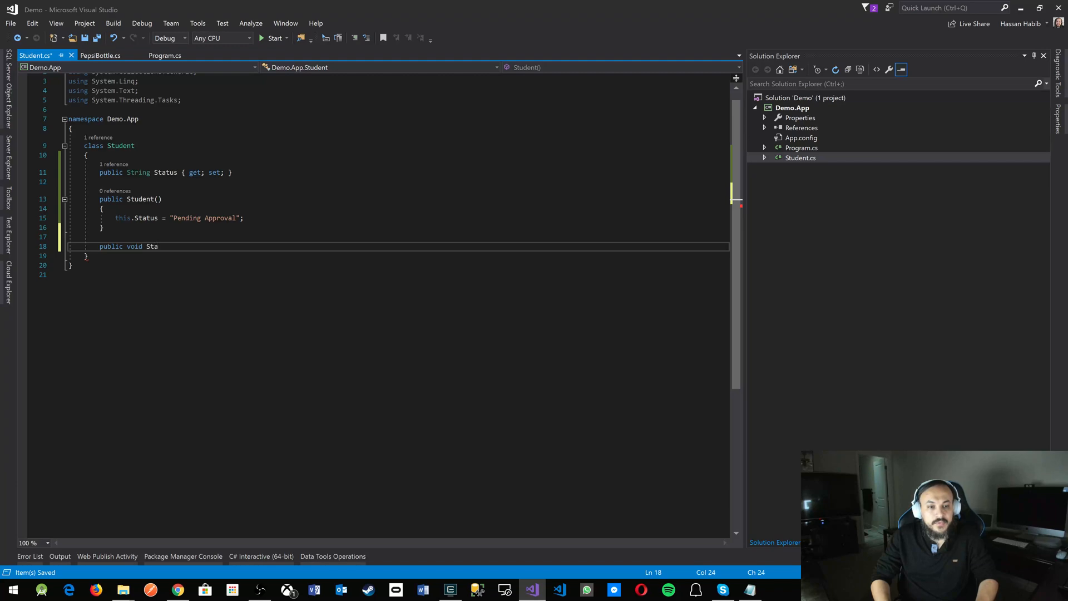
{"action": "type", "text": "rtAdmit"}
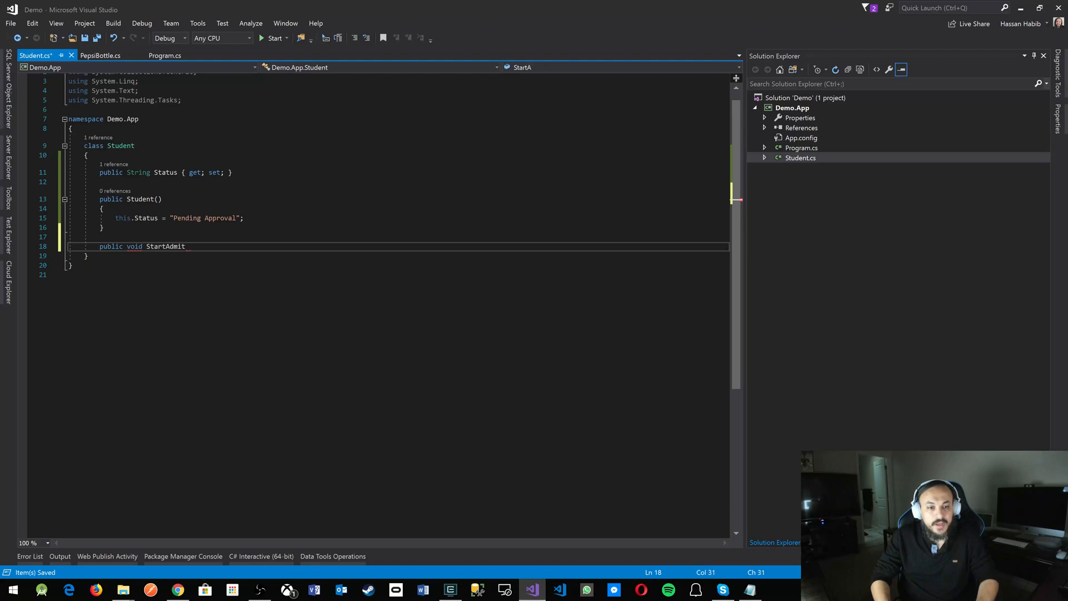
{"action": "type", "text": "sion"}
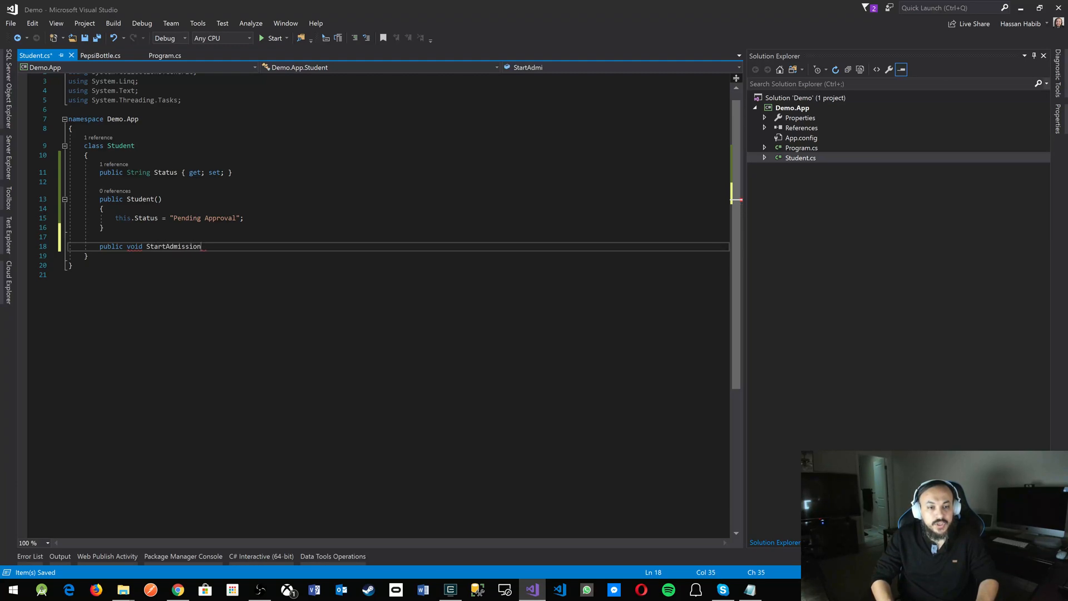
{"action": "type", "text": "Process"}
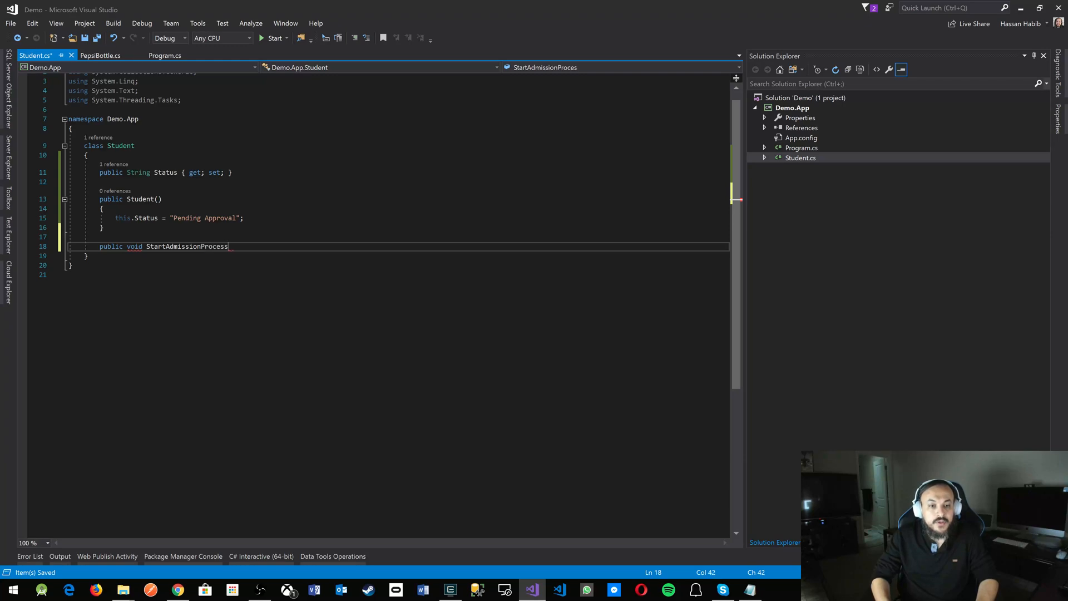
{"action": "type", "text": "()"}
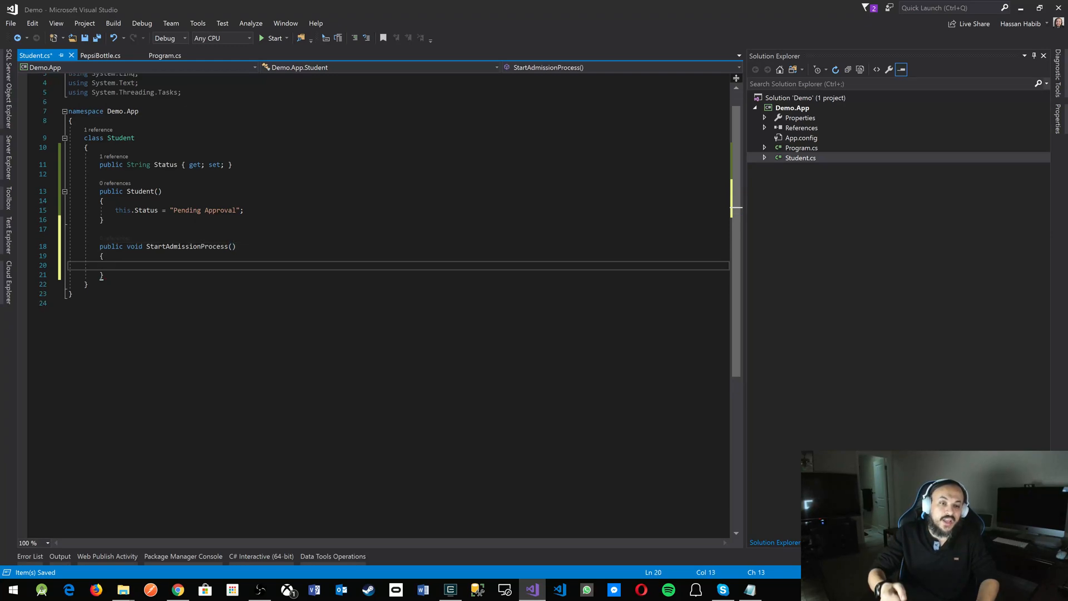
{"action": "type", "text": "this.Status"}
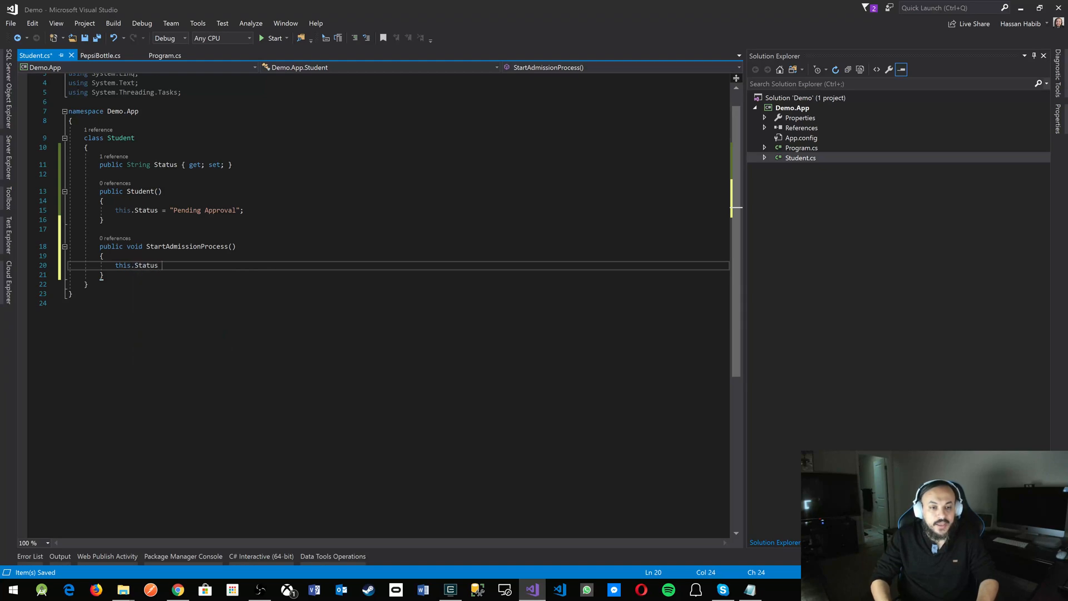
{"action": "type", "text": "= \"Admitted\""}
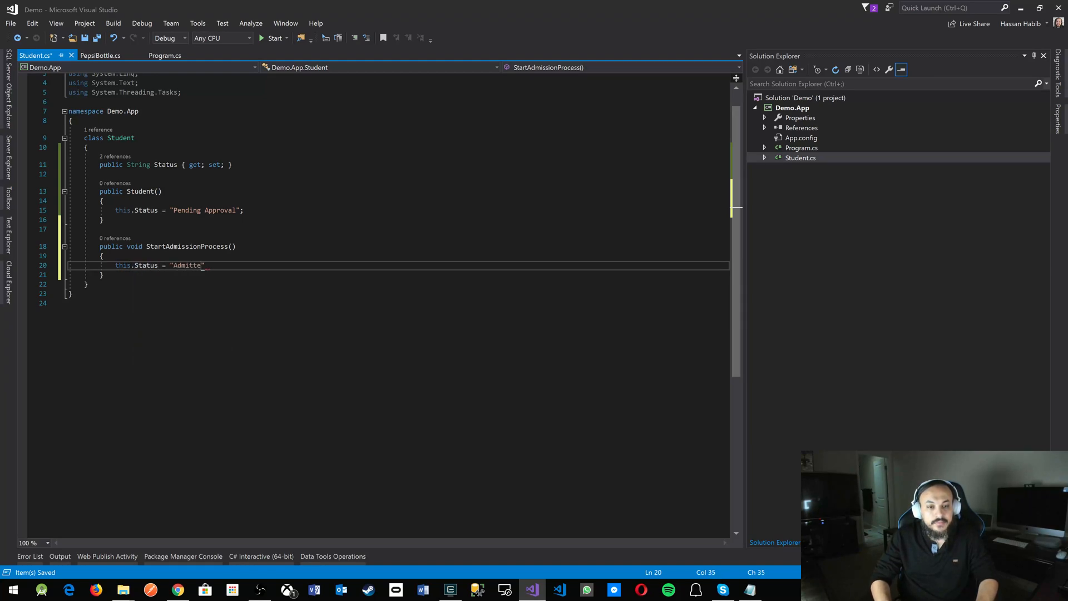
{"action": "type", "text": "d\";"}
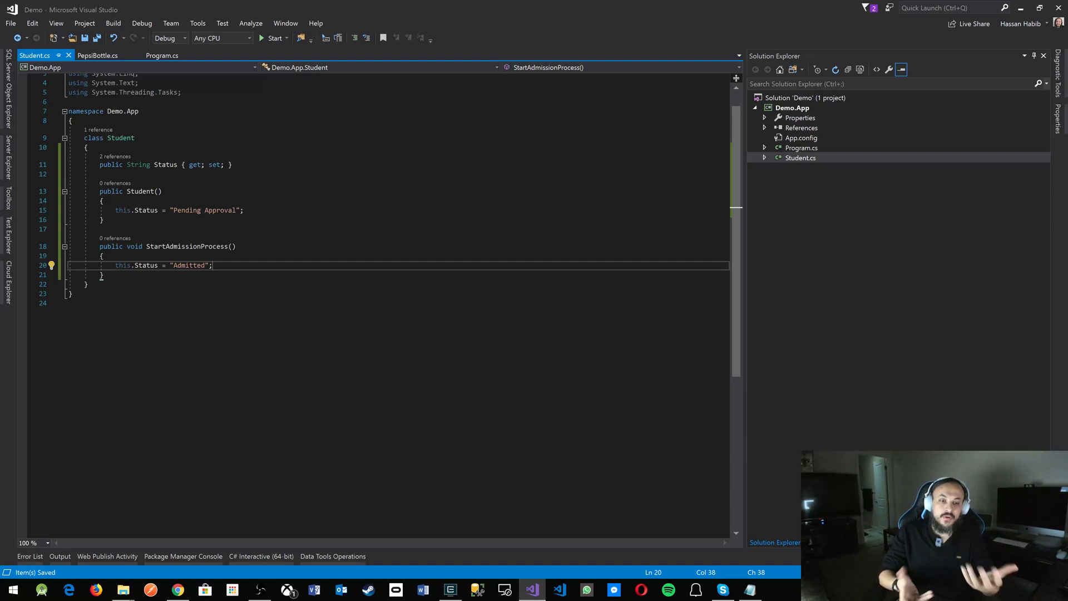
- In Program.cs Main, declare var student = new Student()
{"action": "left_click", "coordinate": [165, 56]}
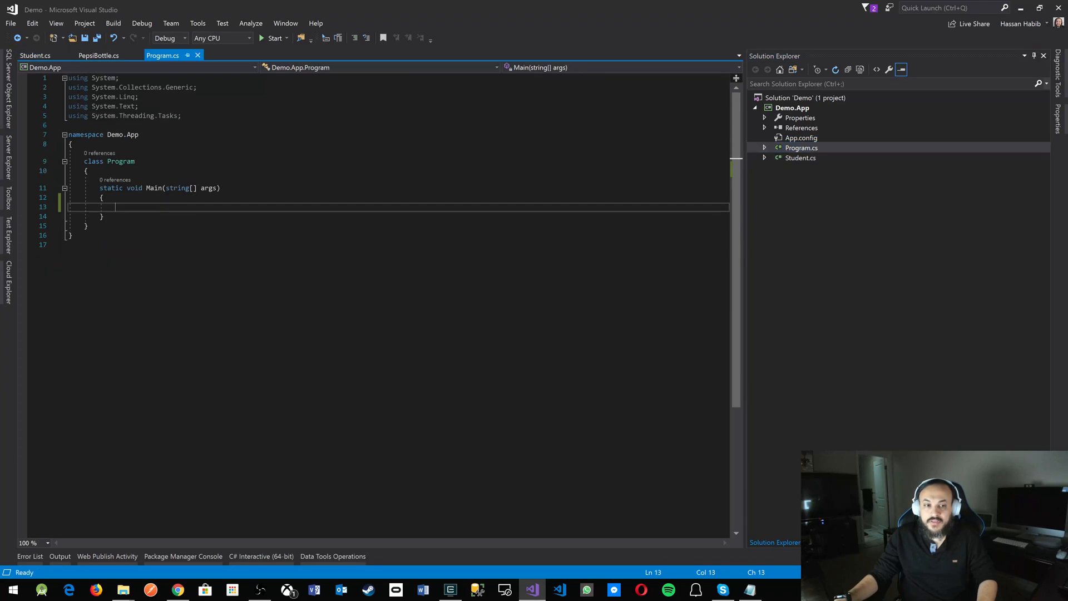
{"action": "type", "text": "var"}
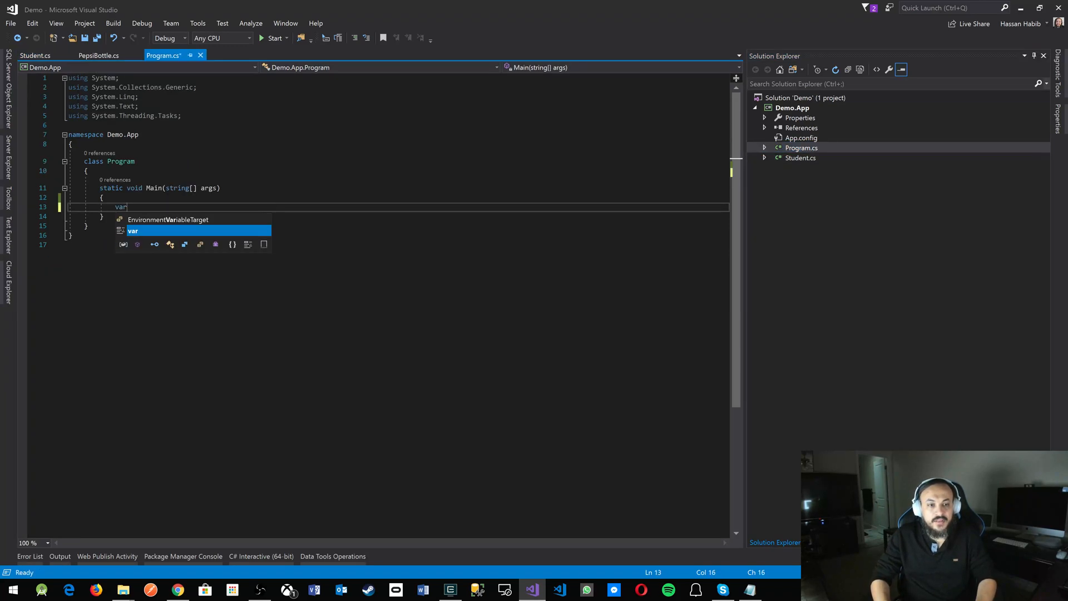
{"action": "type", "text": "Stu"}
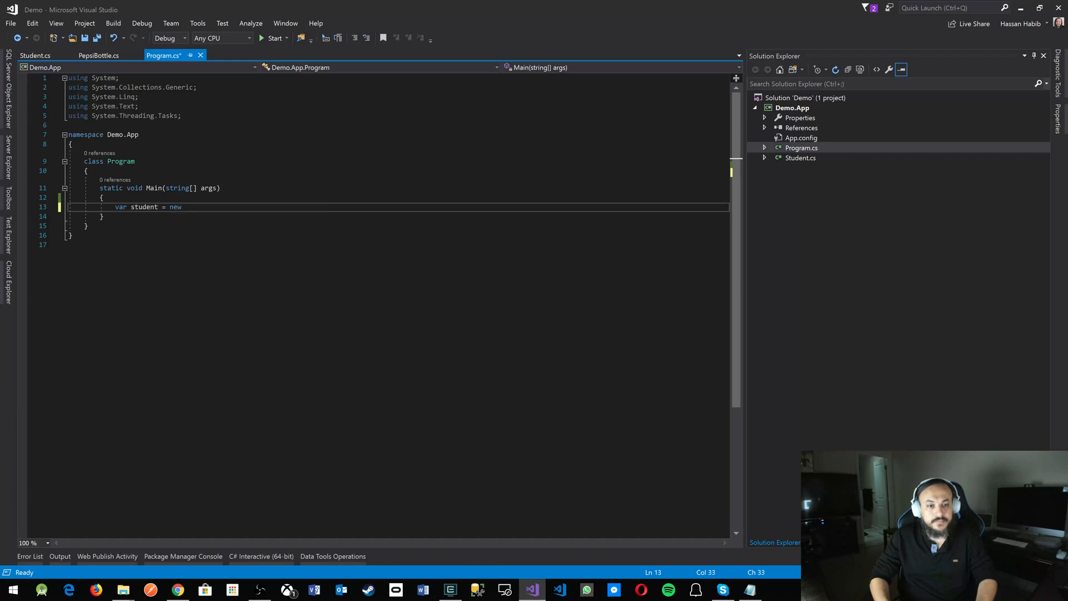
{"action": "type", "text": "S"}
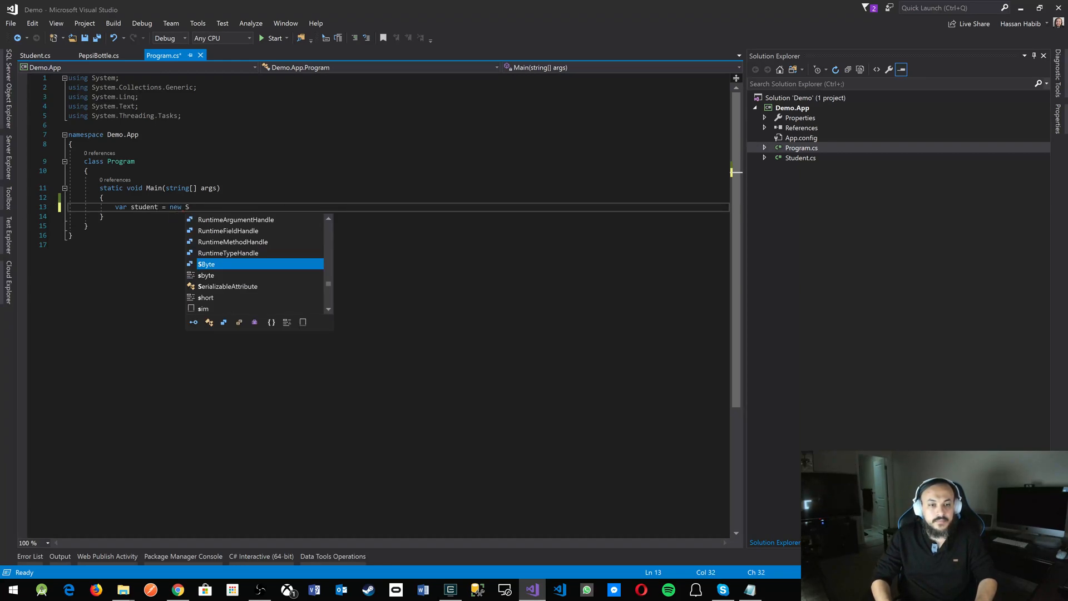
{"action": "type", "text": "tudent();"}
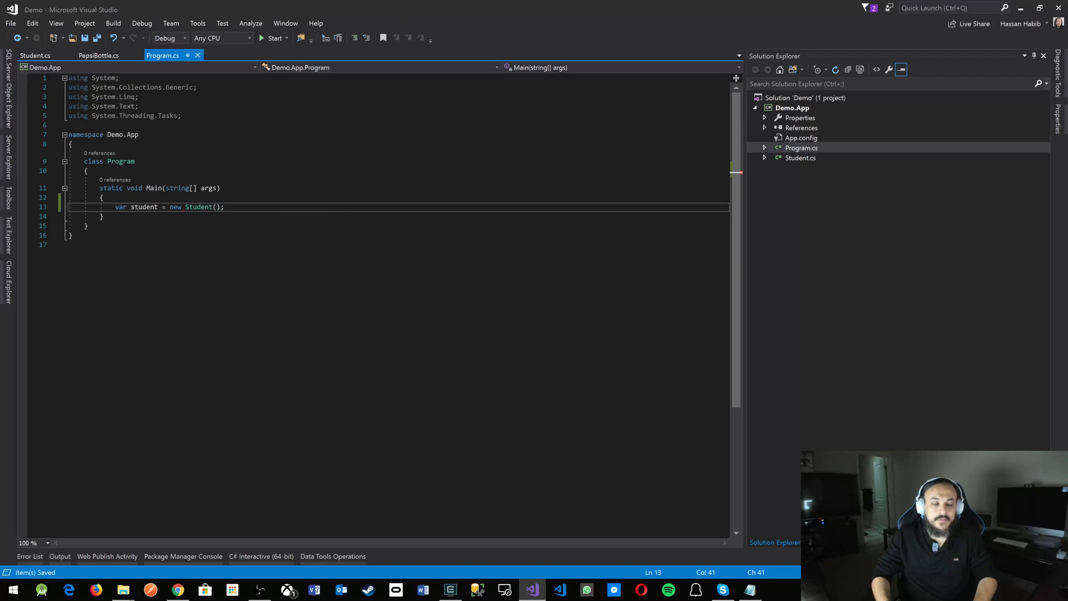
- Add an empty try block followed by a catch (Exception ex) clause
{"action": "type", "text": "tr"}
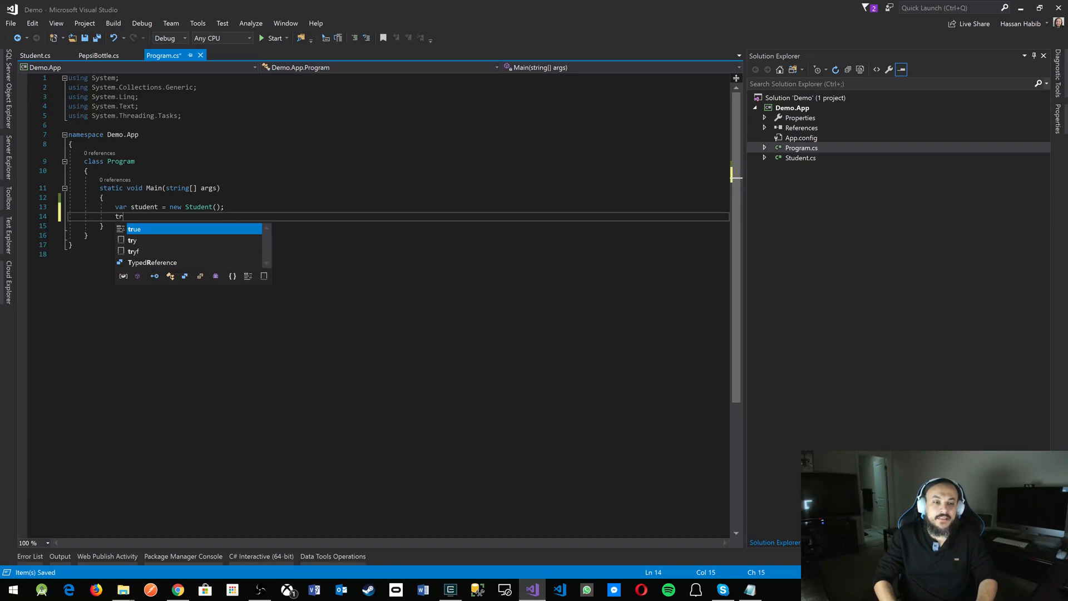
{"action": "type", "text": "try{}vc"}
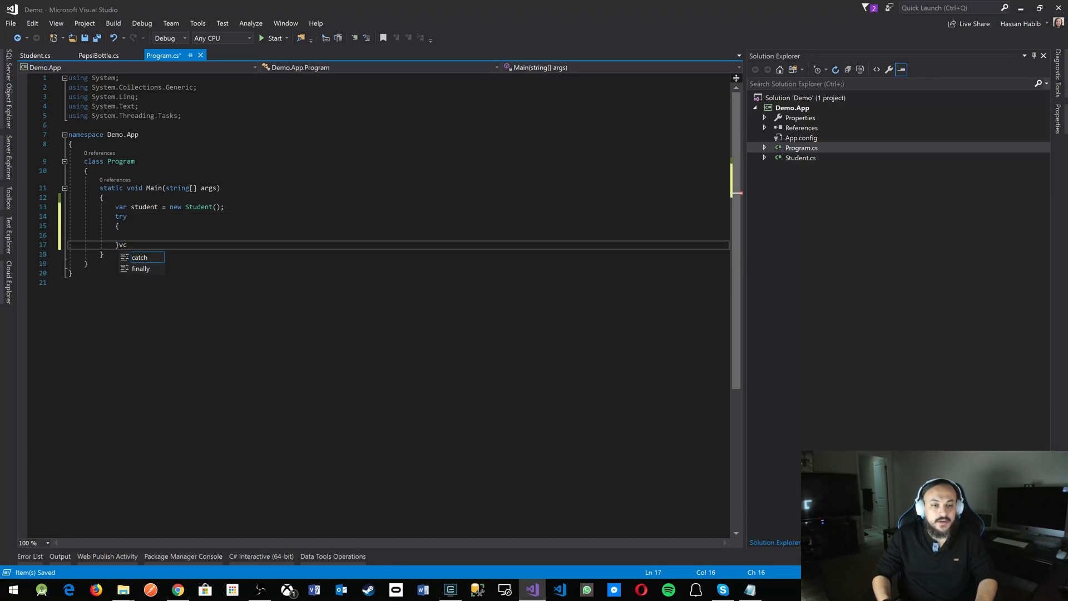
{"action": "key", "text": "Tab"}
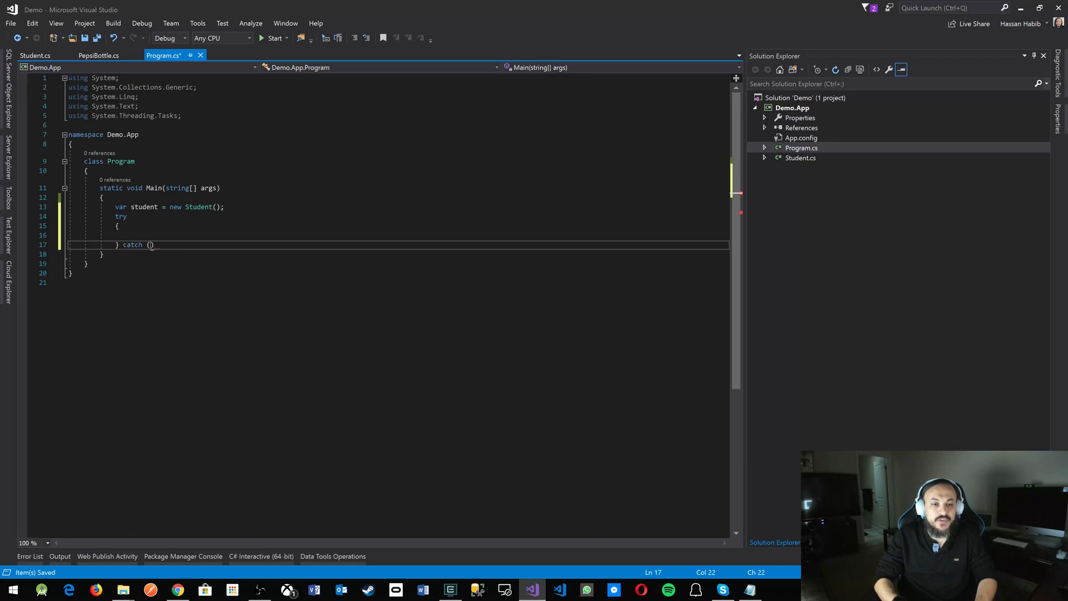
{"action": "type", "text": "Exception ex"}
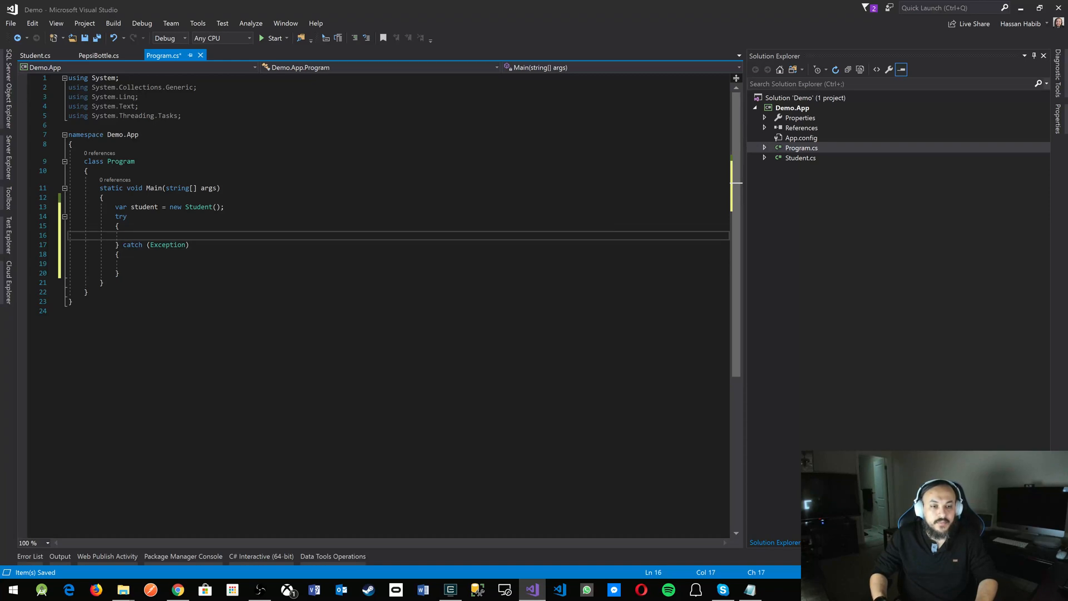
- Inside try, call student.StartAdmissionProcess() and then throw new Exception()
{"action": "type", "text": "student."}
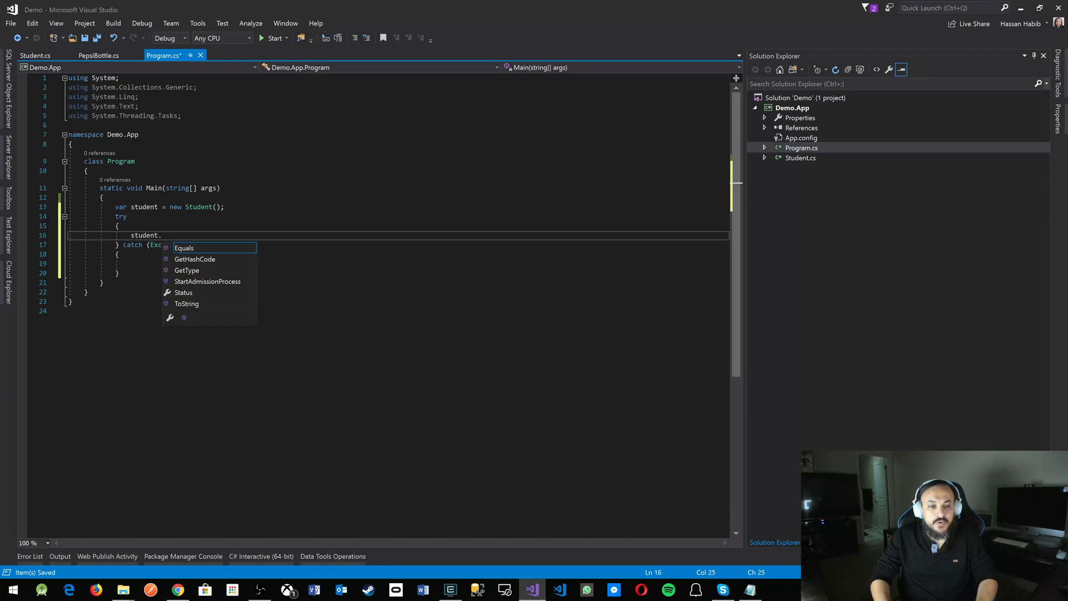
{"action": "type", "text": "st"}
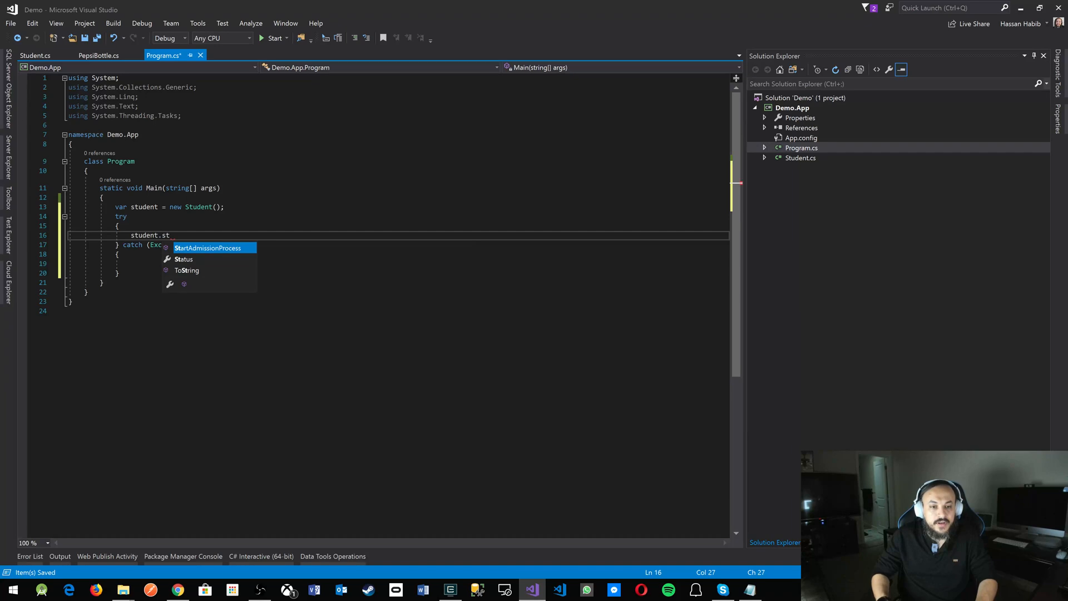
{"action": "key", "text": "Tab"}
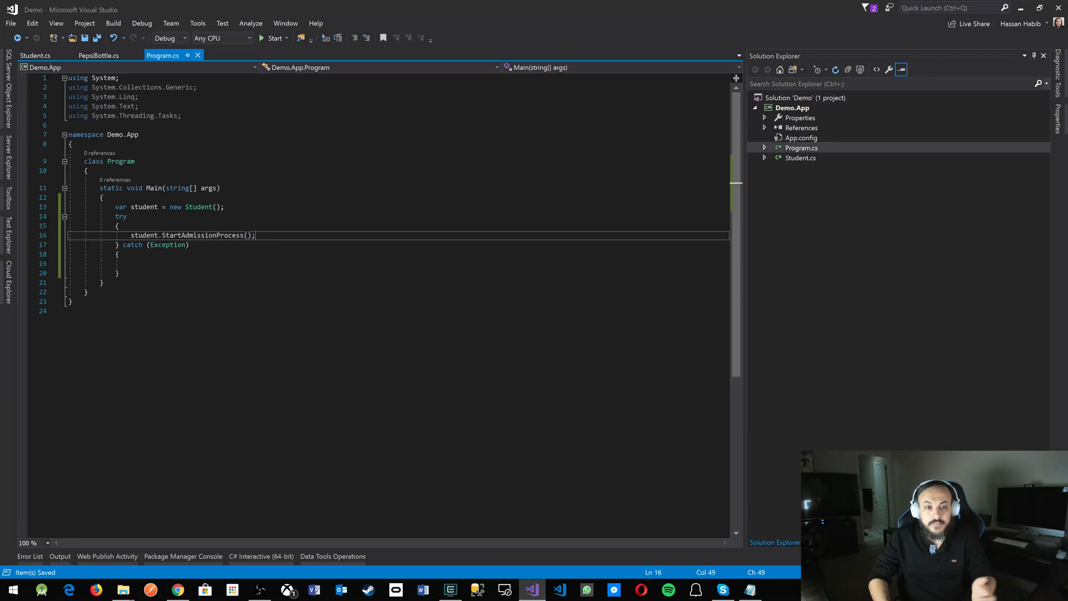
{"action": "type", "text": "throw"}
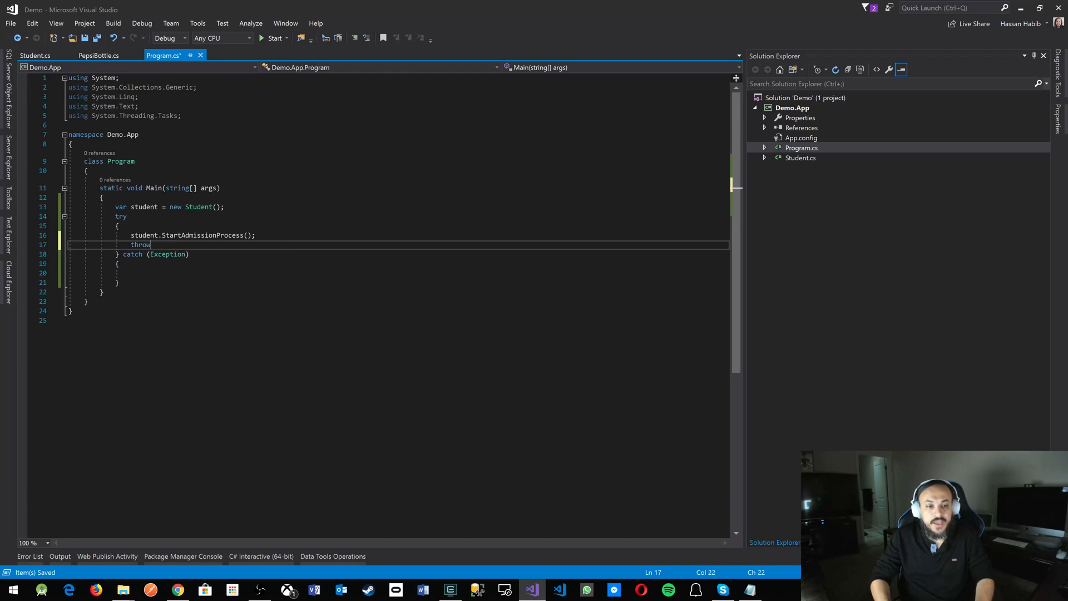
{"action": "type", "text": "new Exception"}
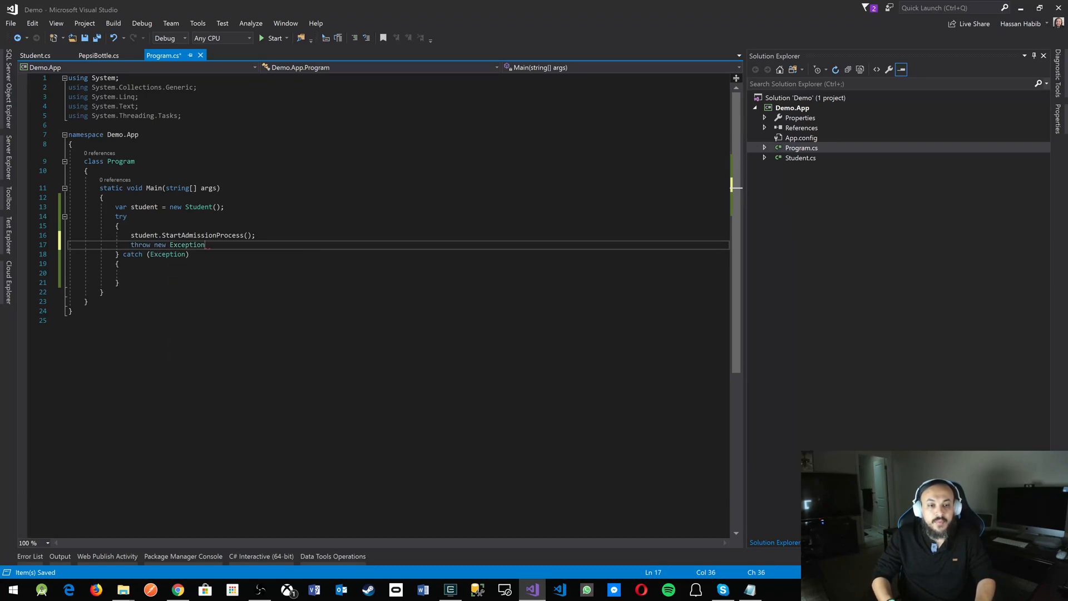
{"action": "type", "text": "();"}
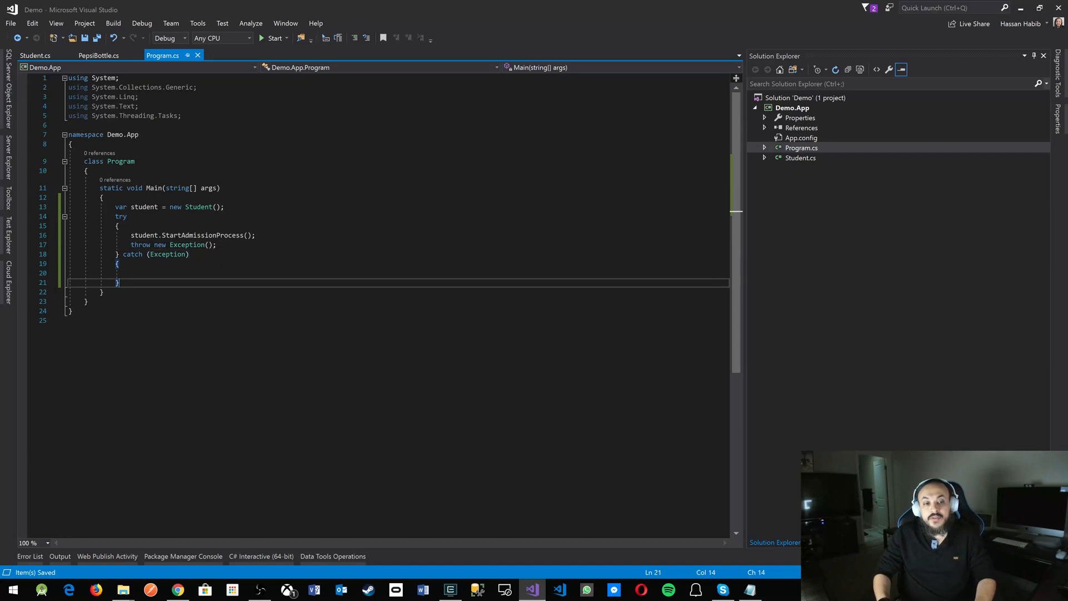
- After the catch, write Console.WriteLine($"Student status after failure {student.Status}")
{"action": "type", "text": "Console.wr"}
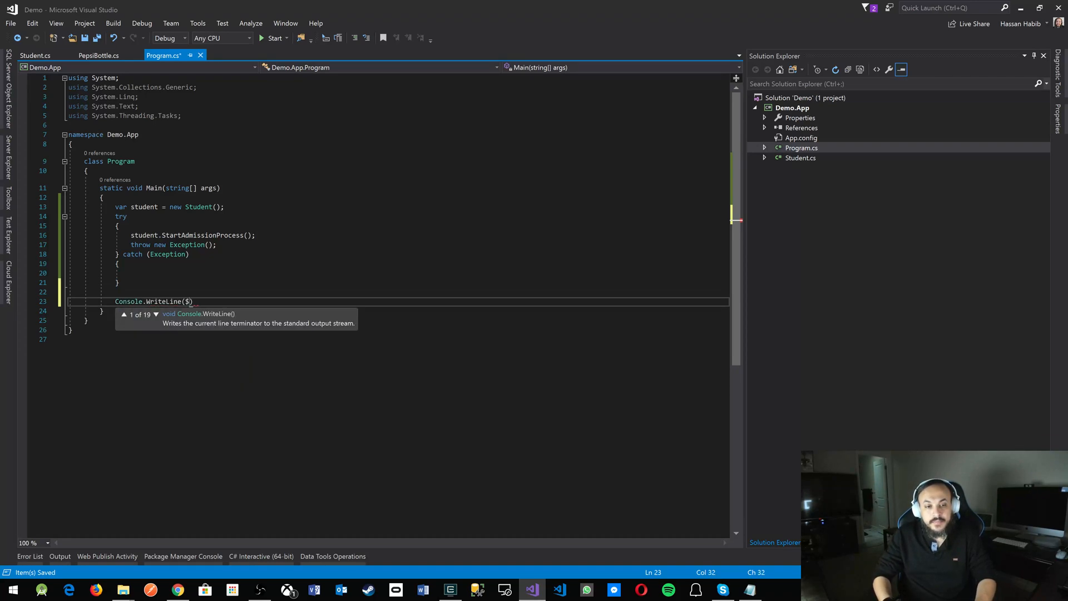
{"action": "type", "text": "\"Student sta\""}
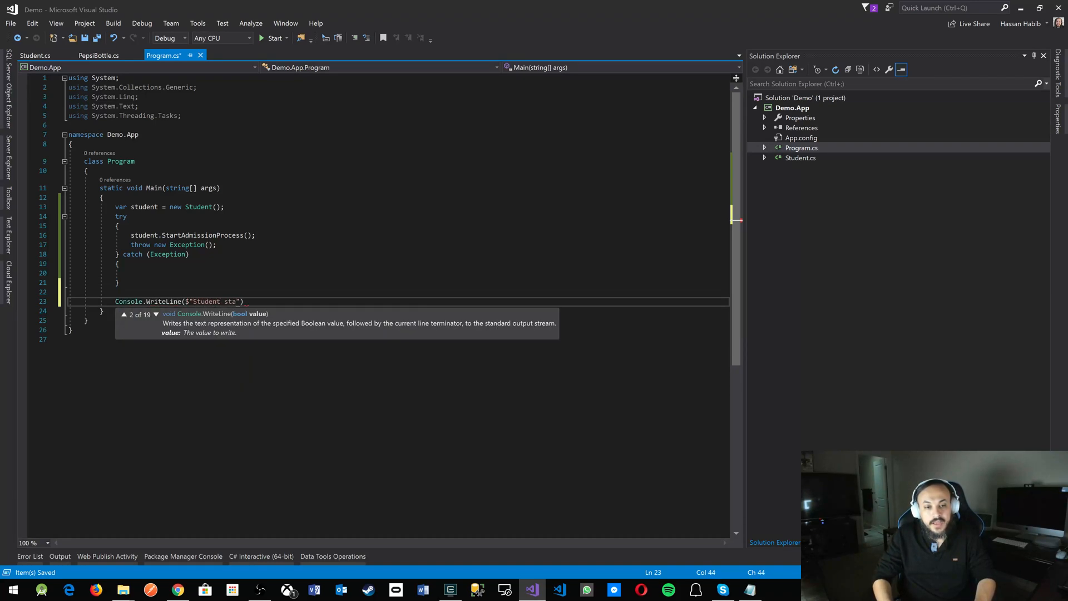
{"action": "type", "text": "tus after failure {"}
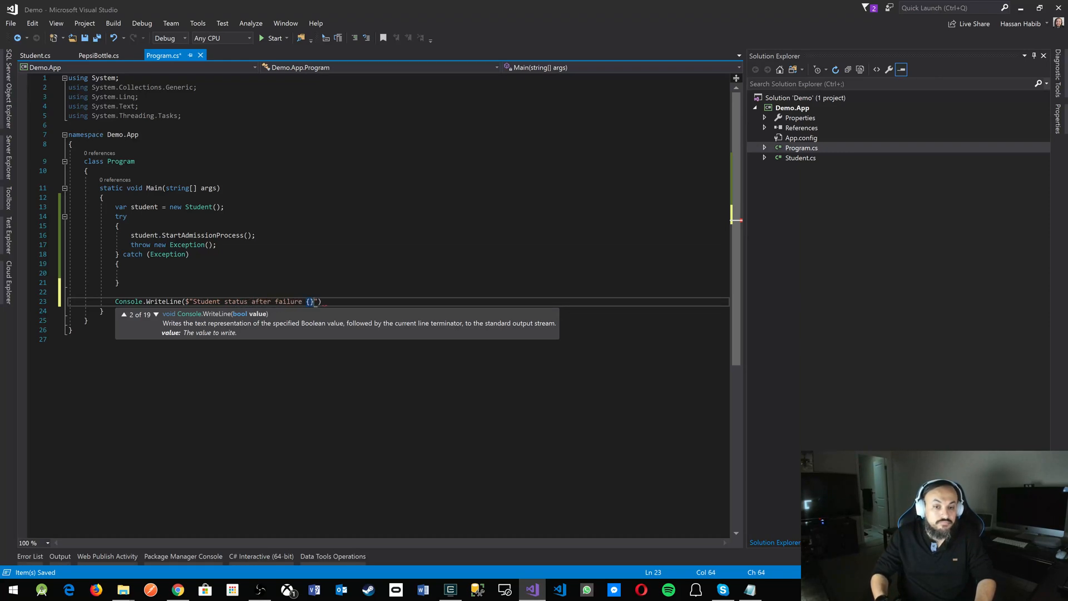
{"action": "type", "text": "student.s"}
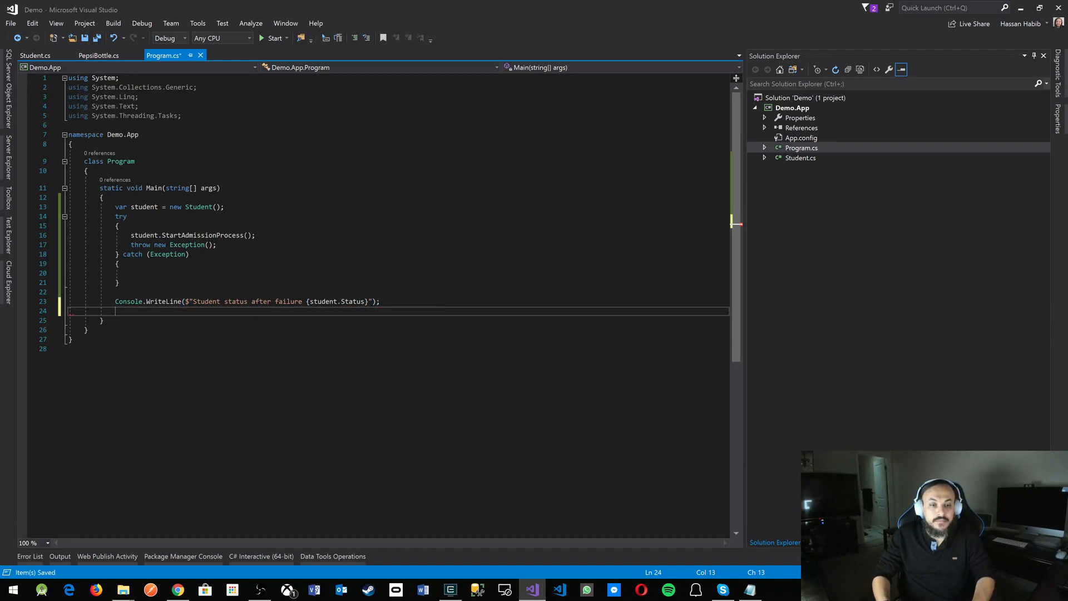
- Follow it with Console.ReadKey() so the console waits for a key press
{"action": "type", "text": "Console."}
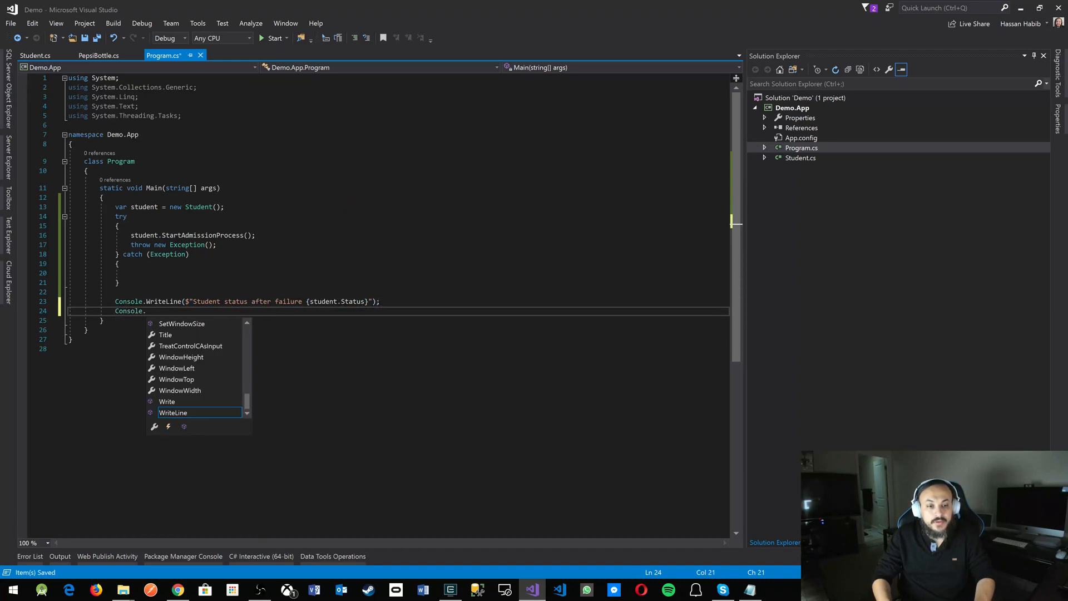
{"action": "type", "text": "ReadK"}
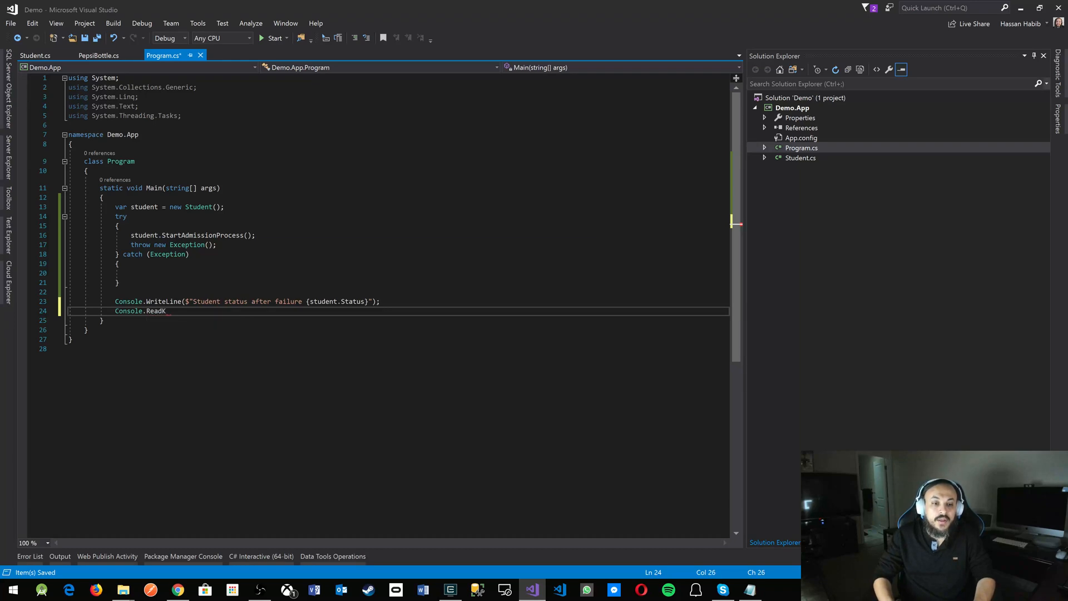
{"action": "type", "text": "ey();"}
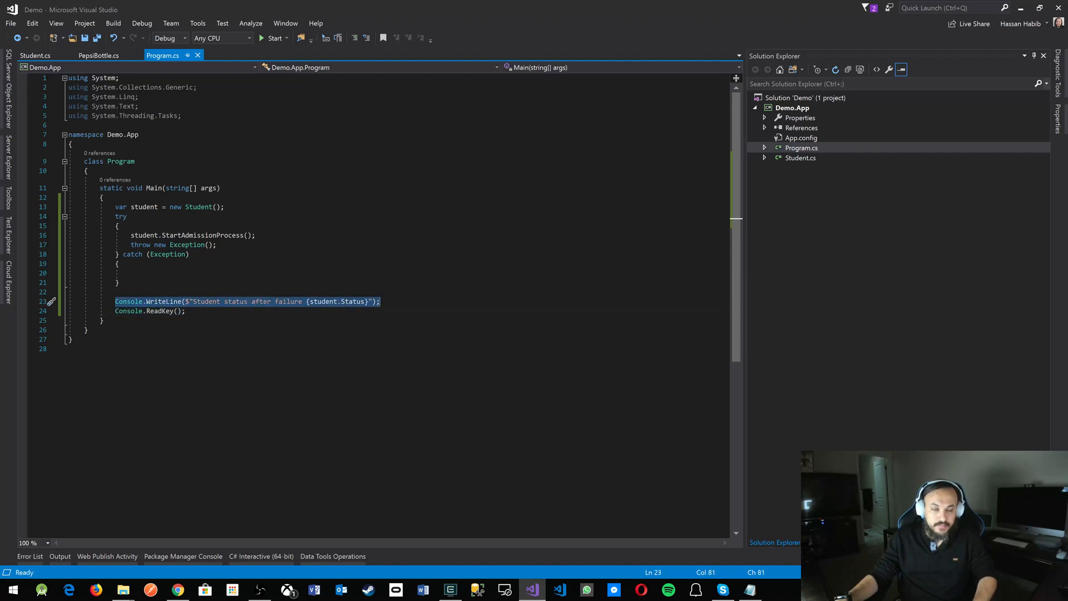
- Paste the status WriteLine into try after StartAdmissionProcess, reworded to 'after processing', and save
{"action": "left_click", "coordinate": [255, 236]}
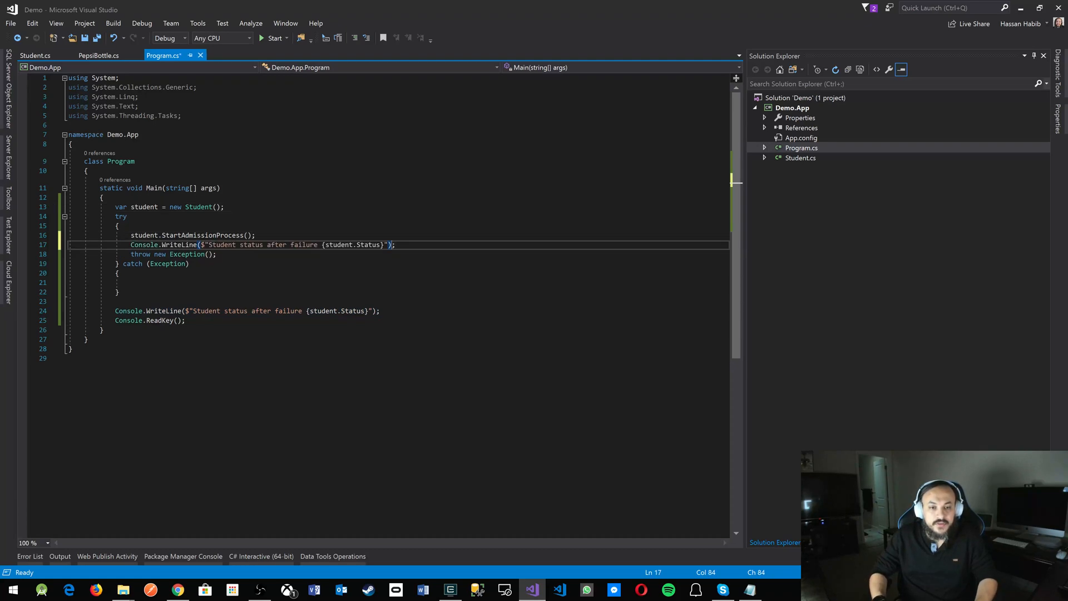
{"action": "left_click", "coordinate": [291, 245]}
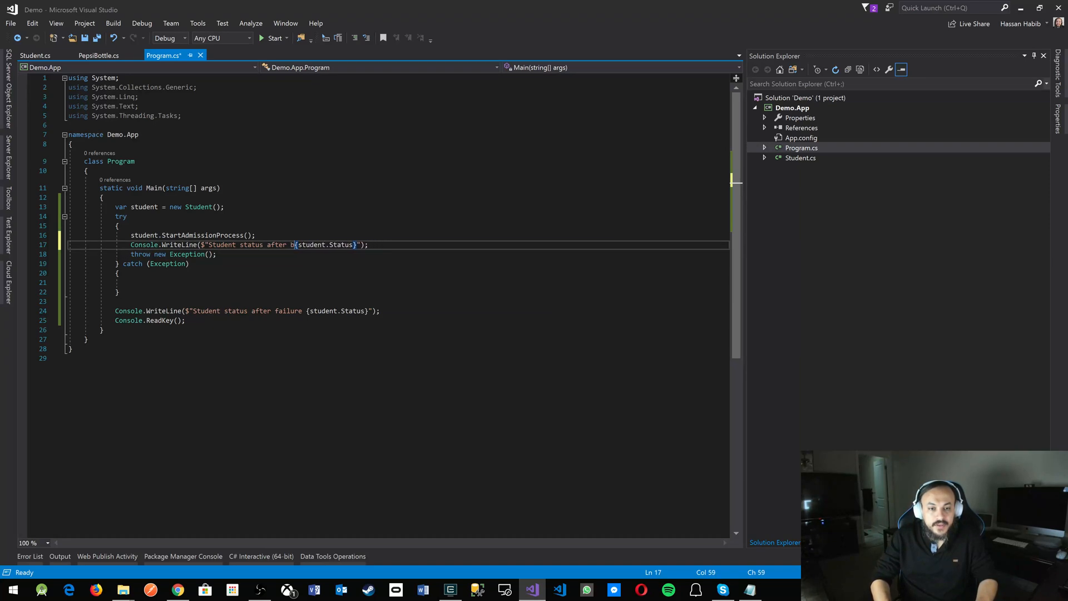
{"action": "type", "text": "rocessing"}
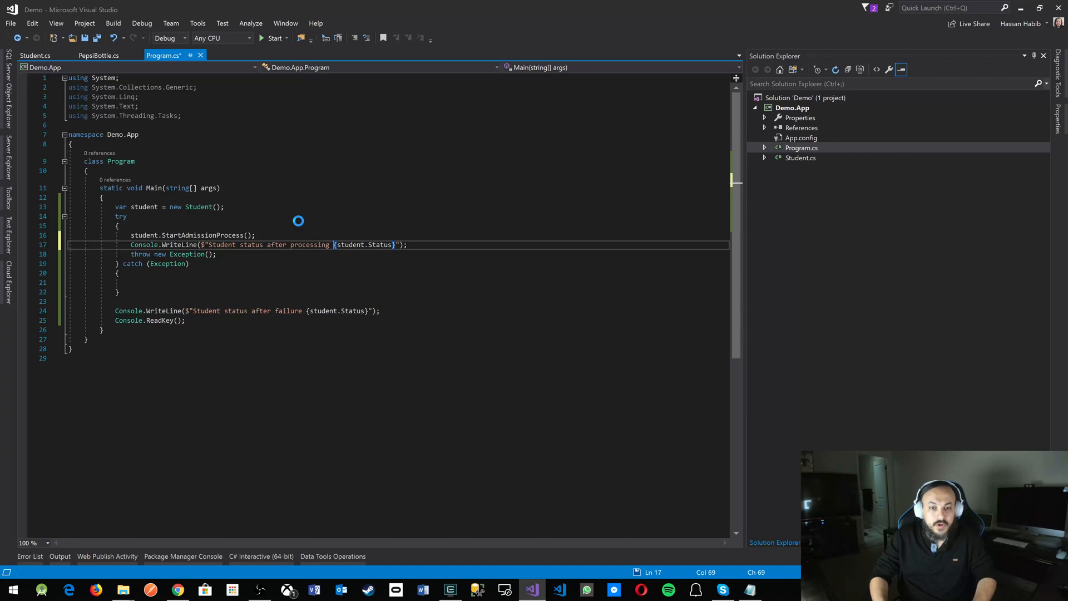
{"action": "key", "text": "Ctrl+s"}
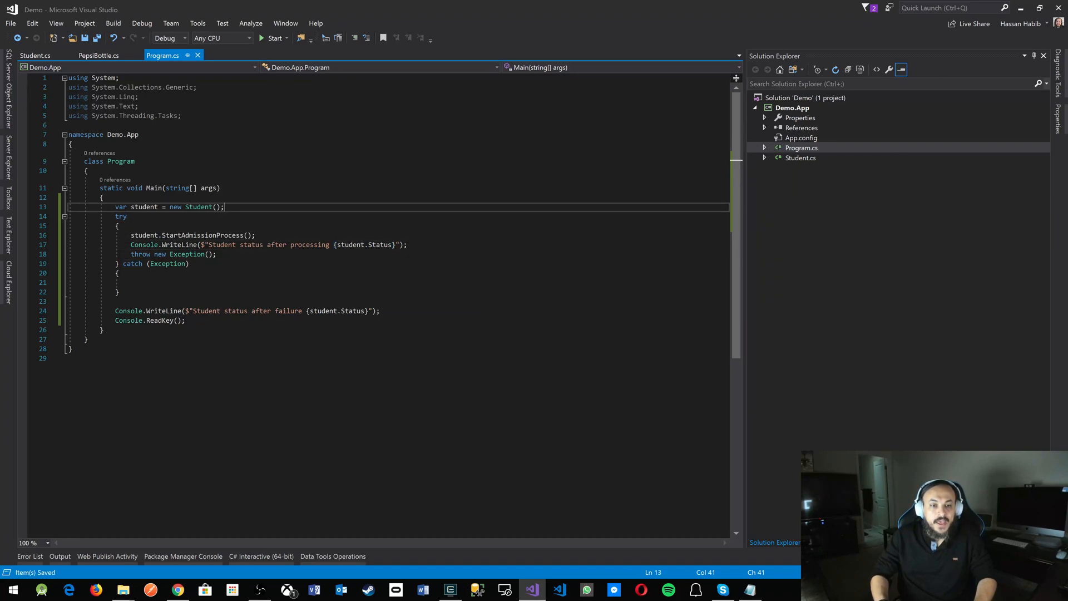
- Add a WriteLine printing 'Initial Student status {student.Status}' right after creating the student
{"action": "type", "text": "Console.WriteLine($\"Student status after failure {student.Status}\");"}
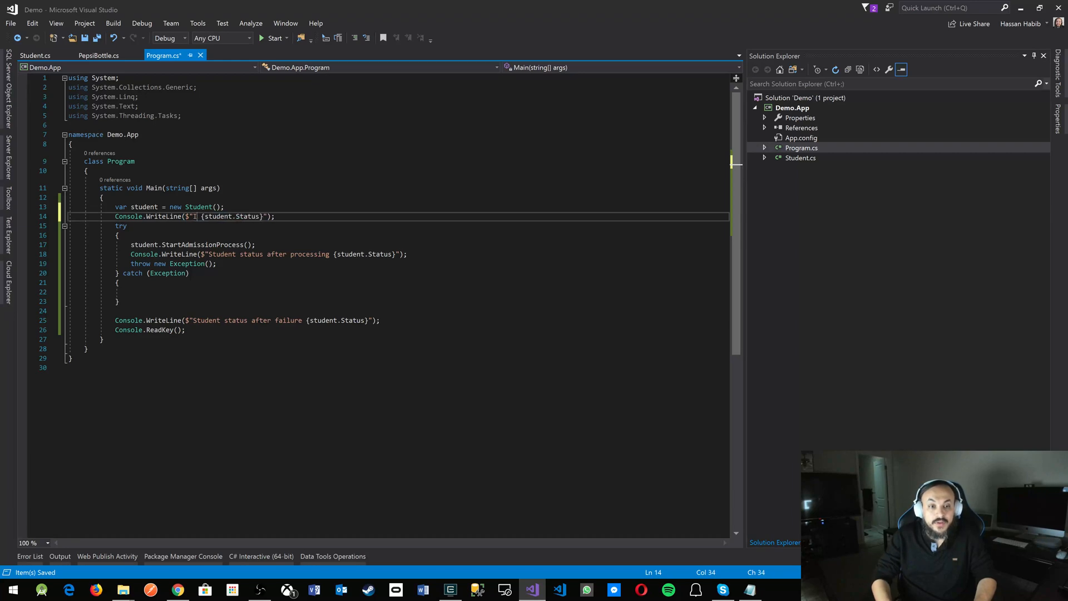
{"action": "type", "text": "Initial Student status"}
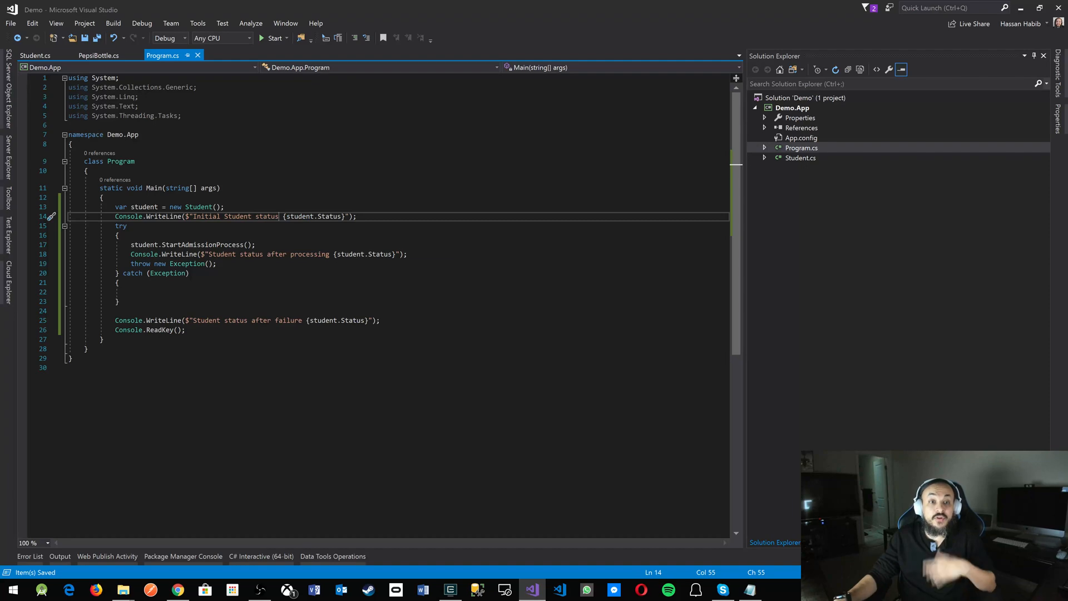
{"action": "mouse_move", "coordinate": [276, 38]}
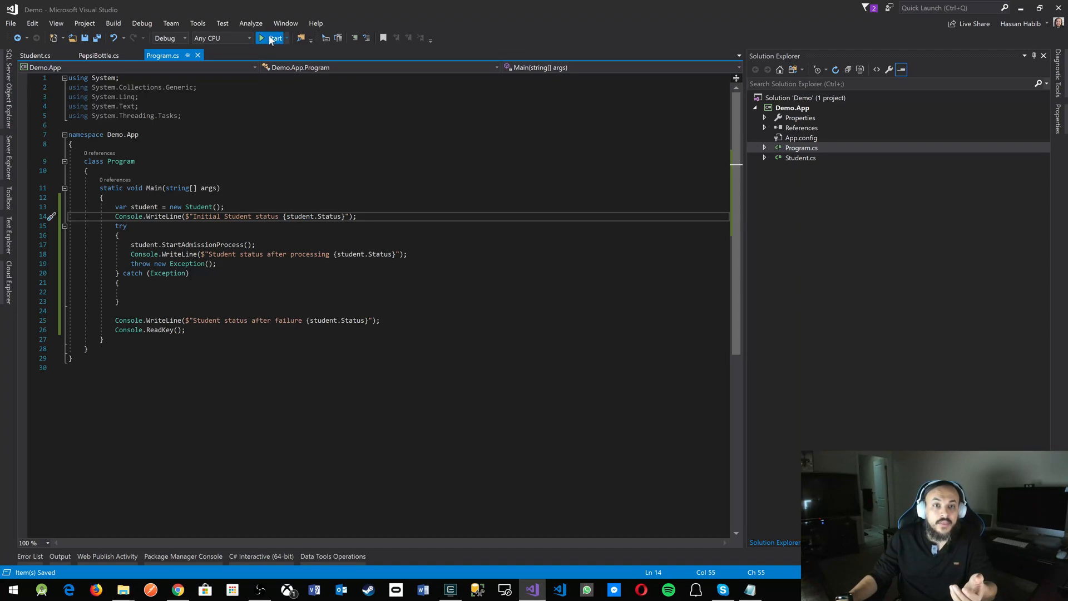
{"action": "left_click", "coordinate": [262, 38]}
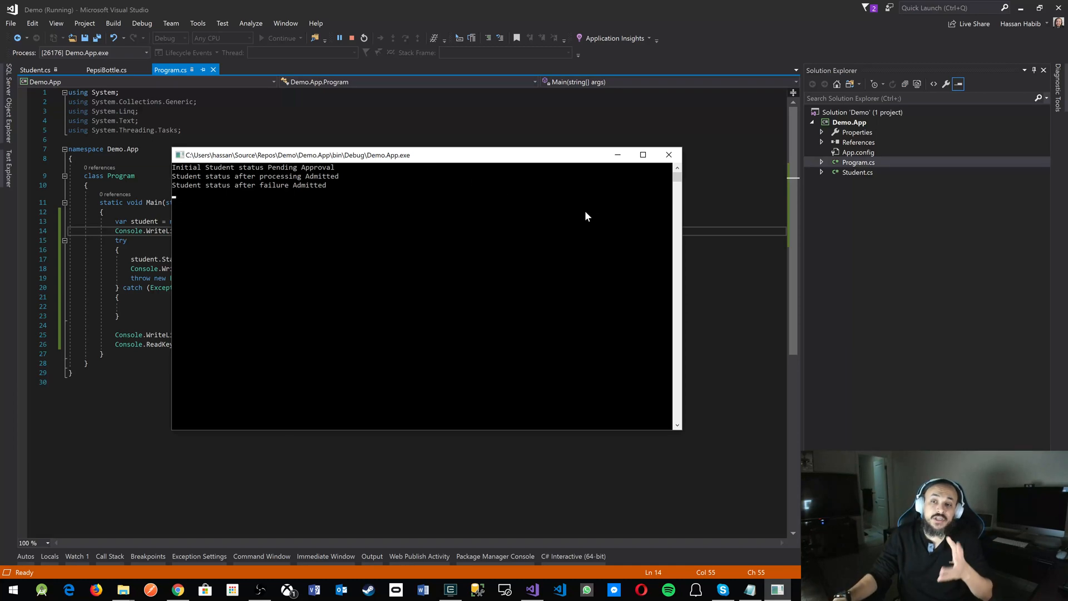
{"action": "left_click", "coordinate": [668, 155]}
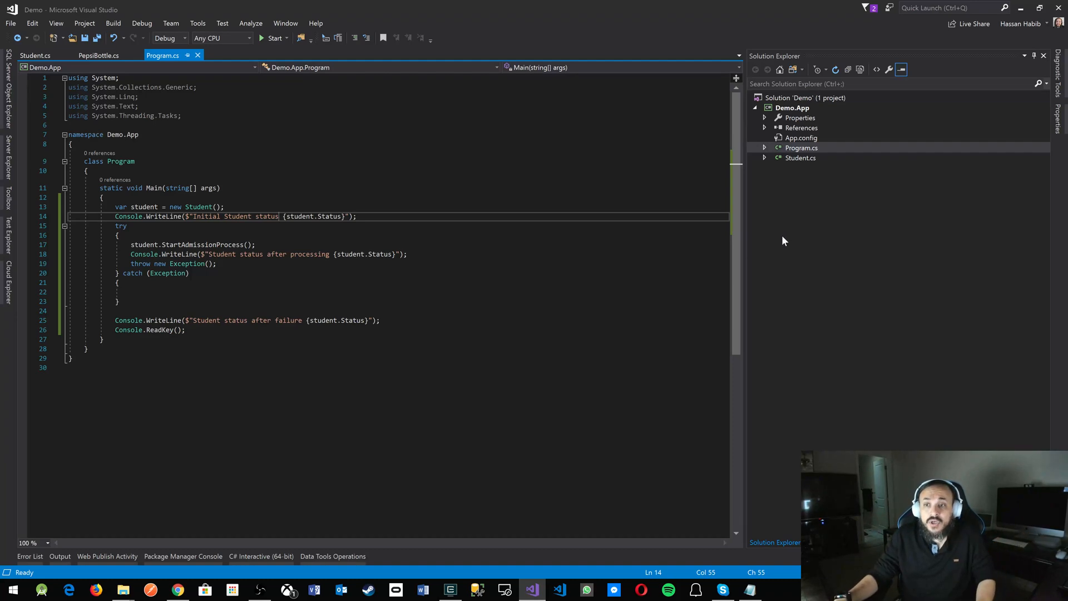
- In Student.cs, declare a Mememnto class with a constructor taking a String status parameter
{"action": "left_click", "coordinate": [30, 56]}
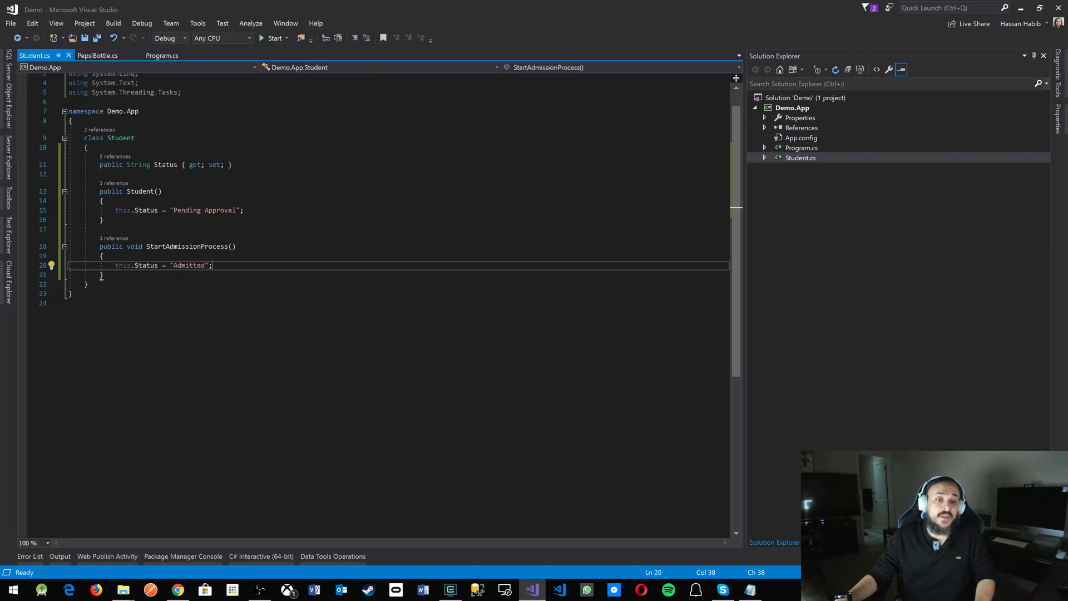
{"action": "type", "text": "class Meme"}
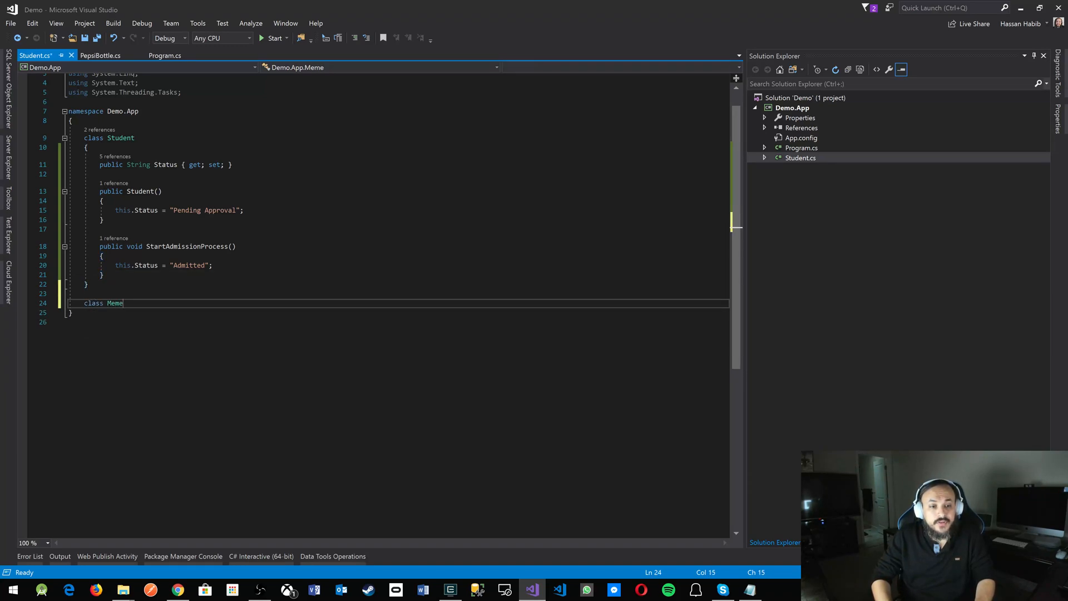
{"action": "type", "text": "mnto()"}
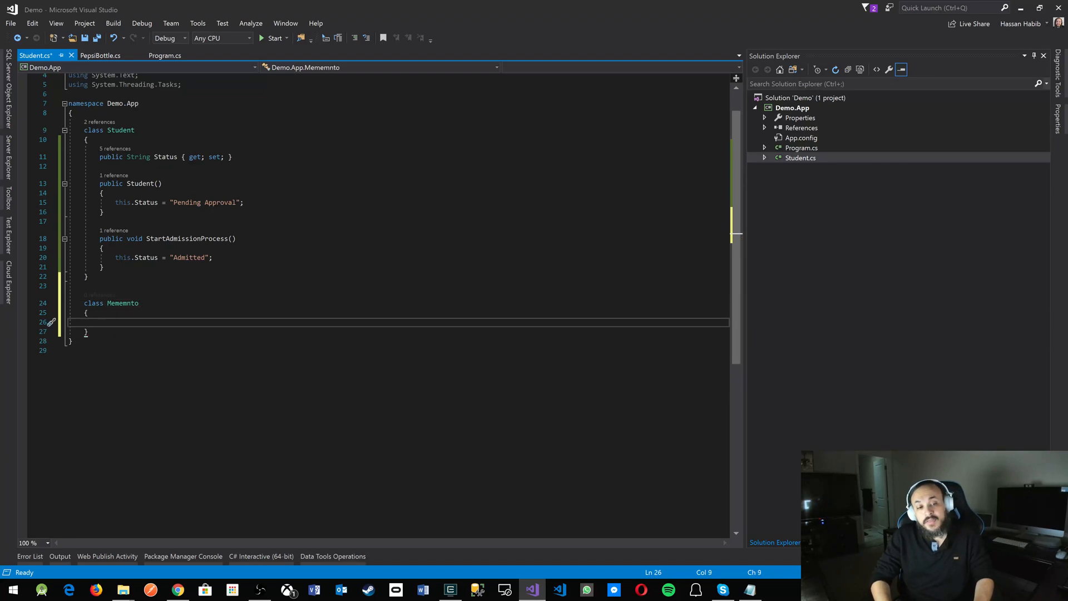
{"action": "type", "text": "public Mememnto()"}
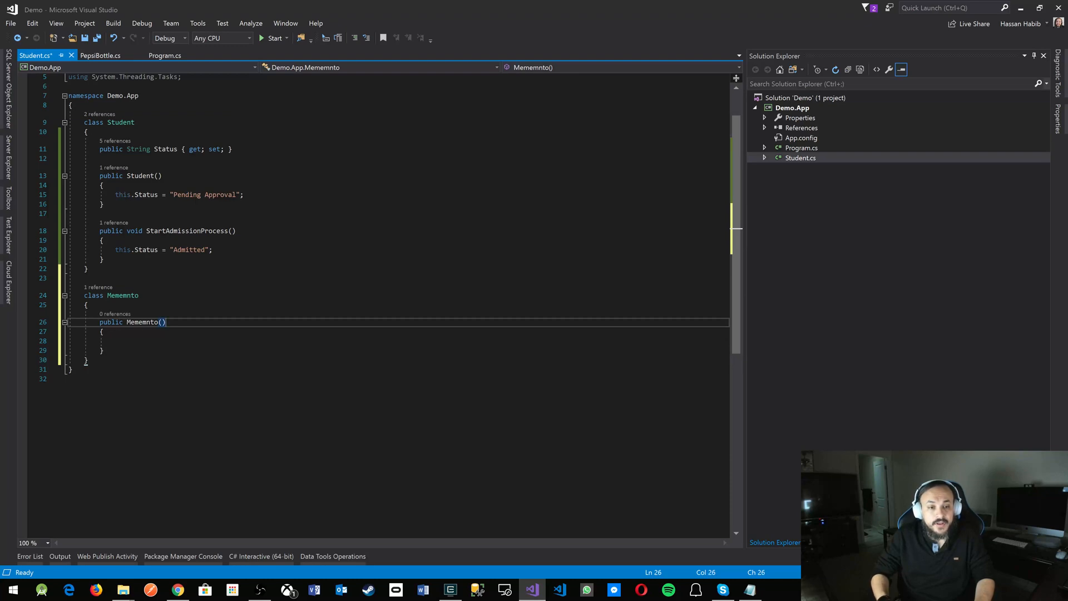
{"action": "key", "text": "Left"}
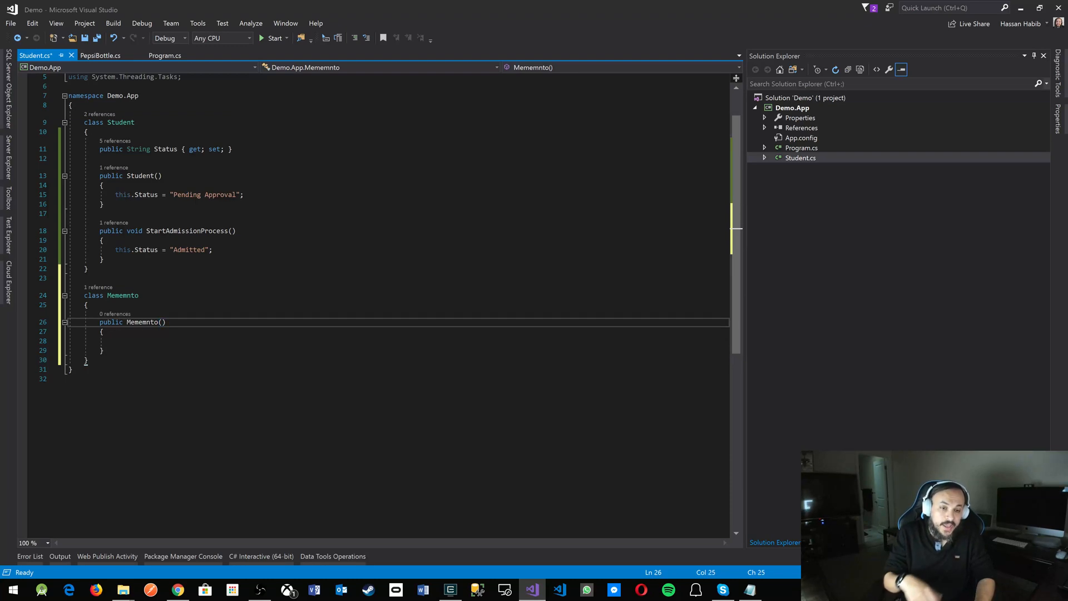
{"action": "type", "text": "String s"}
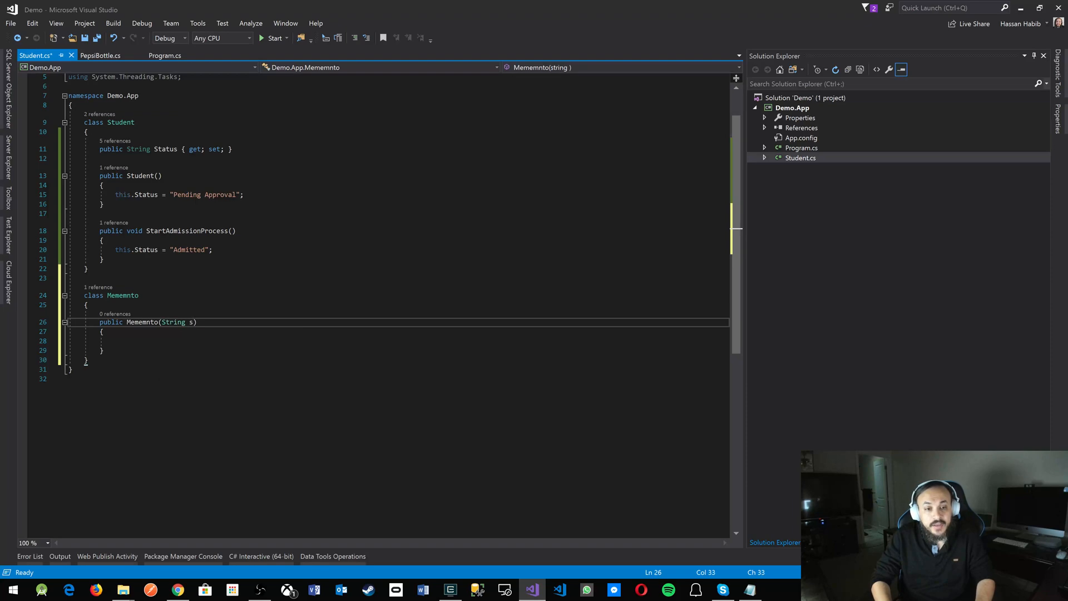
{"action": "type", "text": "status"}
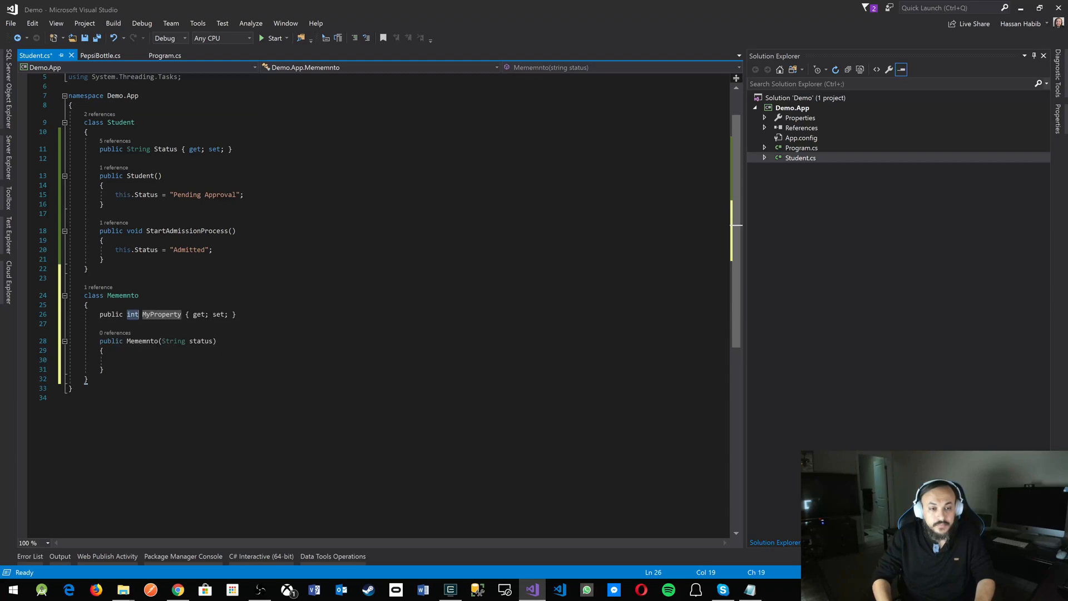
- Give Mememnto a public readonly string status field assigned via this.status = status in the constructor
{"action": "type", "text": "string"}
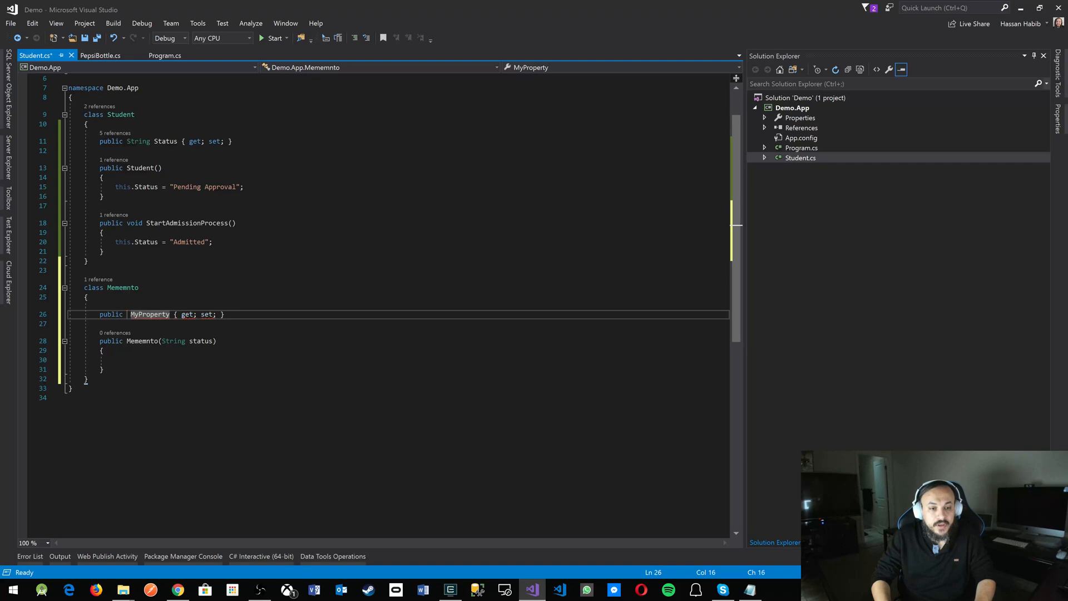
{"action": "type", "text": "readonly"}
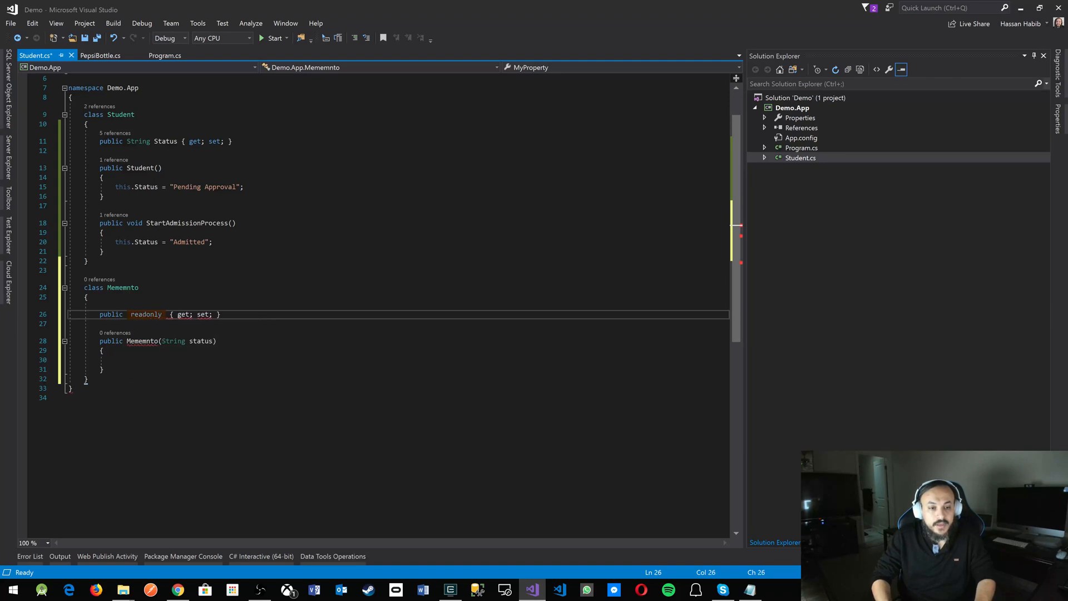
{"action": "type", "text": "string statu"}
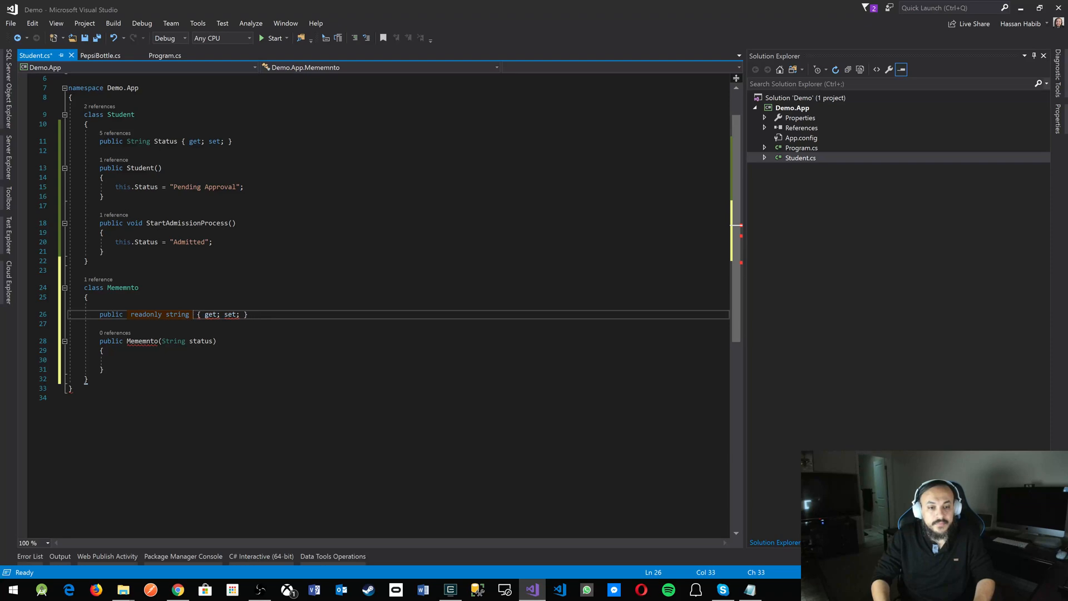
{"action": "type", "text": "status"}
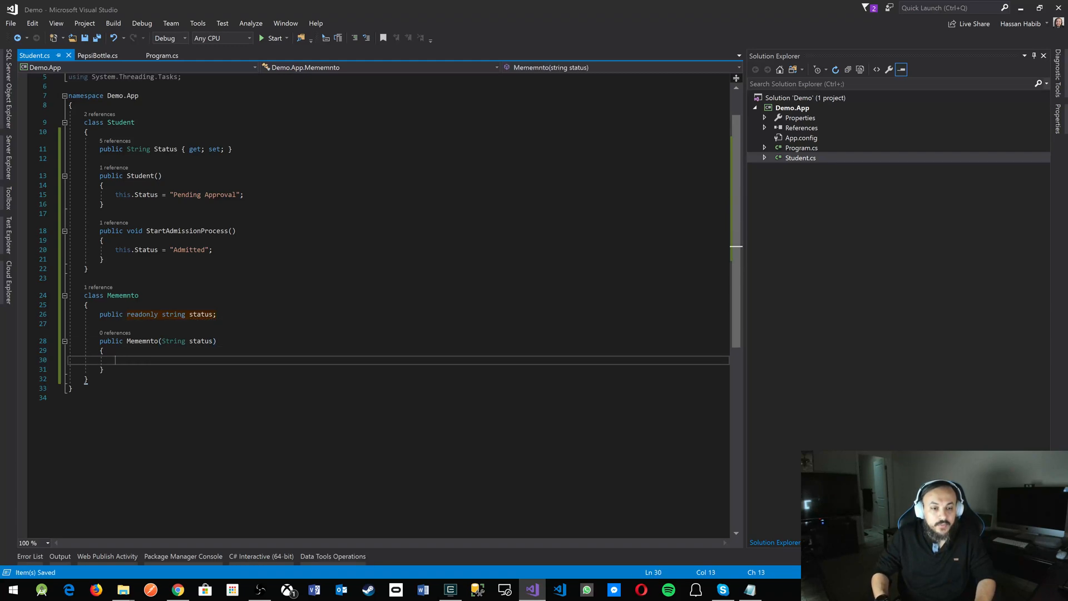
{"action": "type", "text": "this.status = st"}
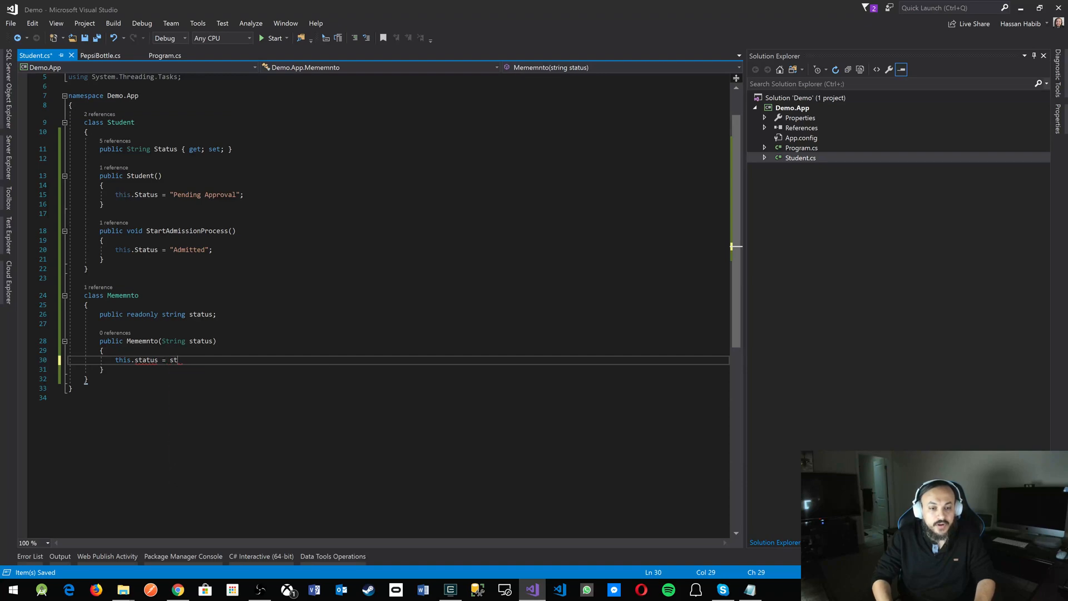
{"action": "type", "text": "atus;"}
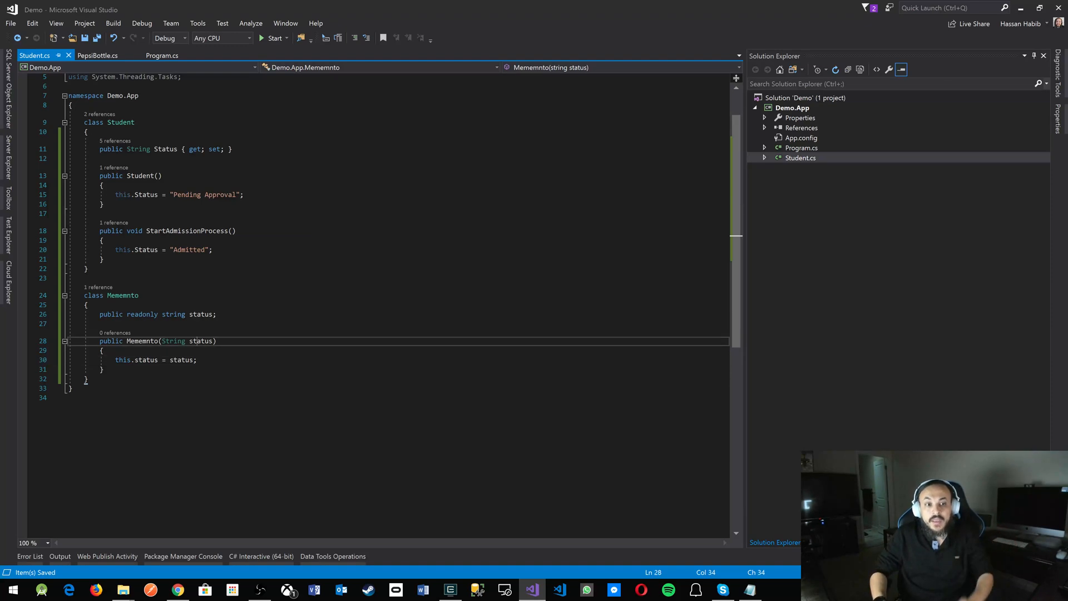
- Add a private Memento memento field to Student and correct the class name to Memento
{"action": "left_click", "coordinate": [149, 176]}
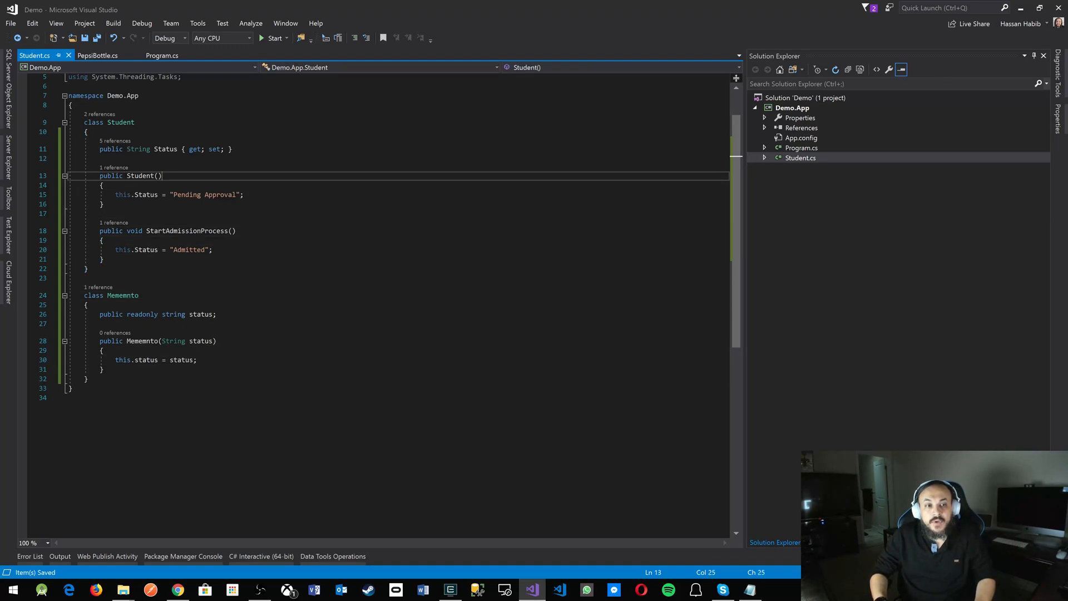
{"action": "type", "text": "private"}
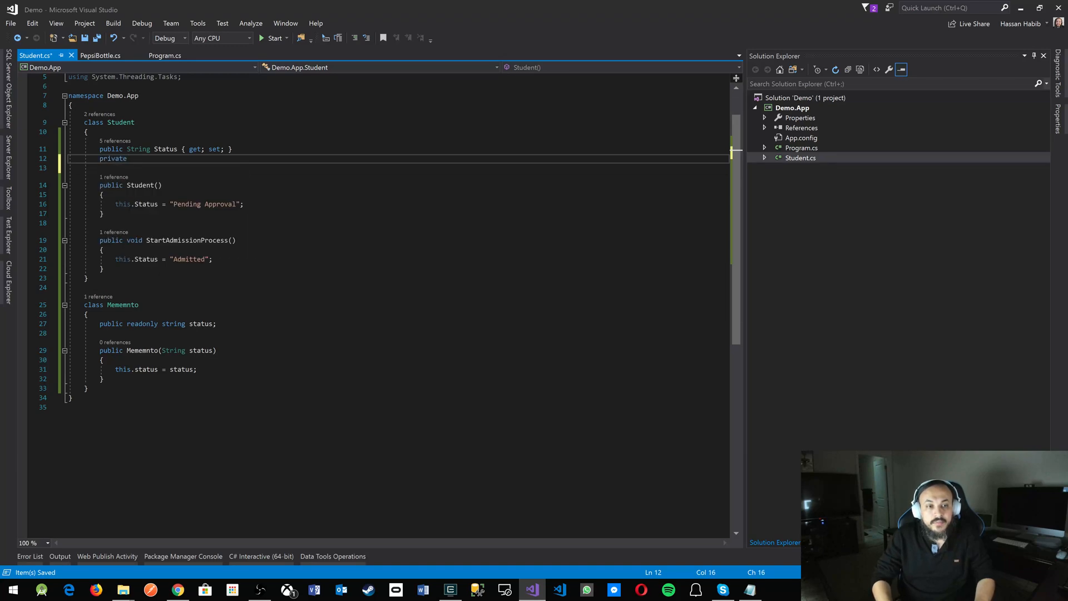
{"action": "type", "text": "MemberAccessException"}
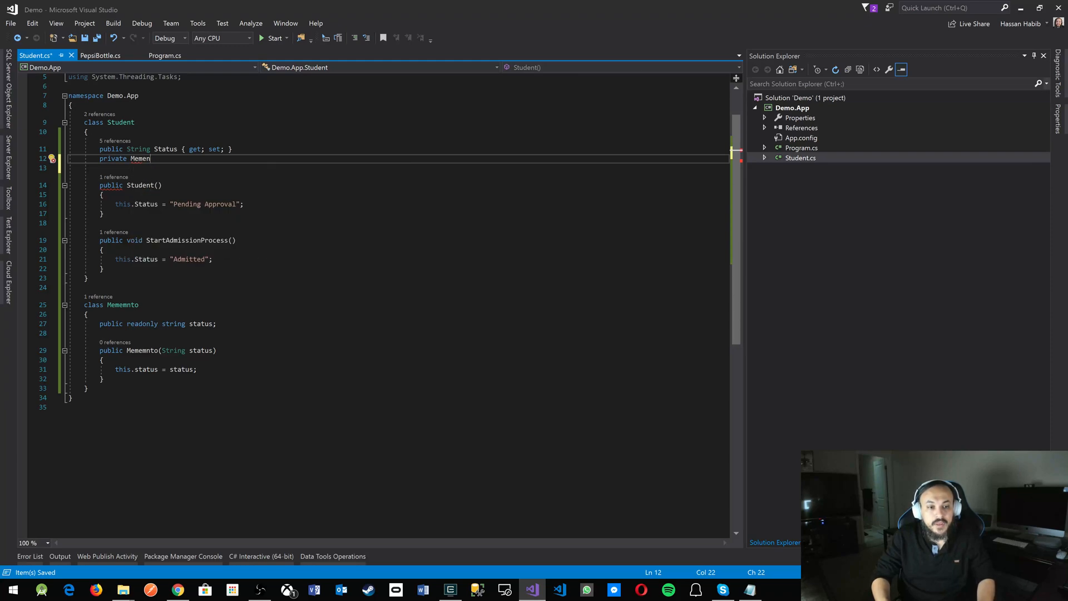
{"action": "key", "text": "Backspace"}
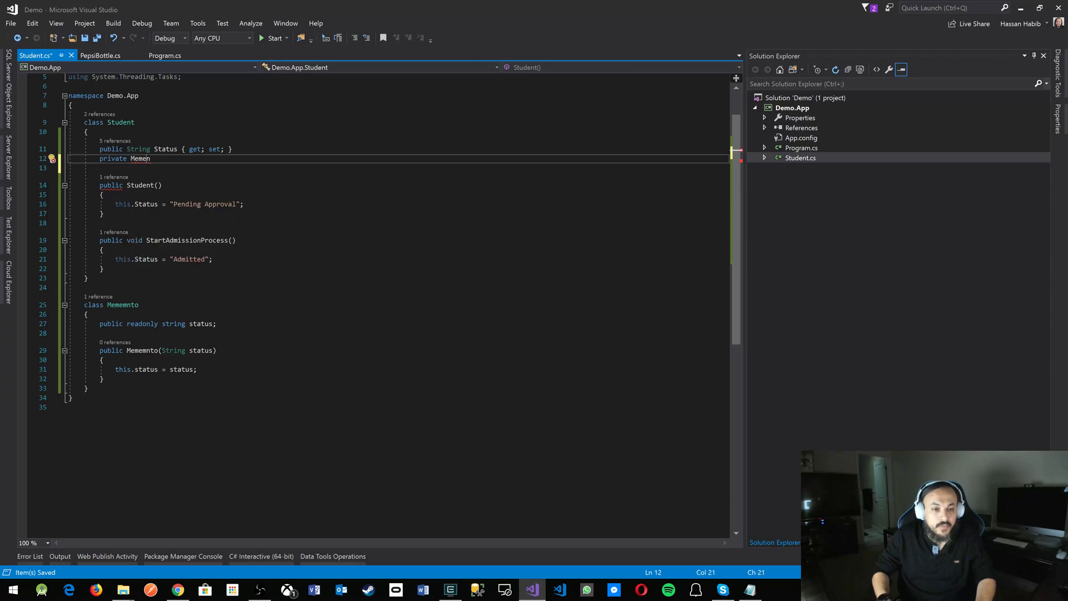
{"action": "left_click", "coordinate": [138, 304]}
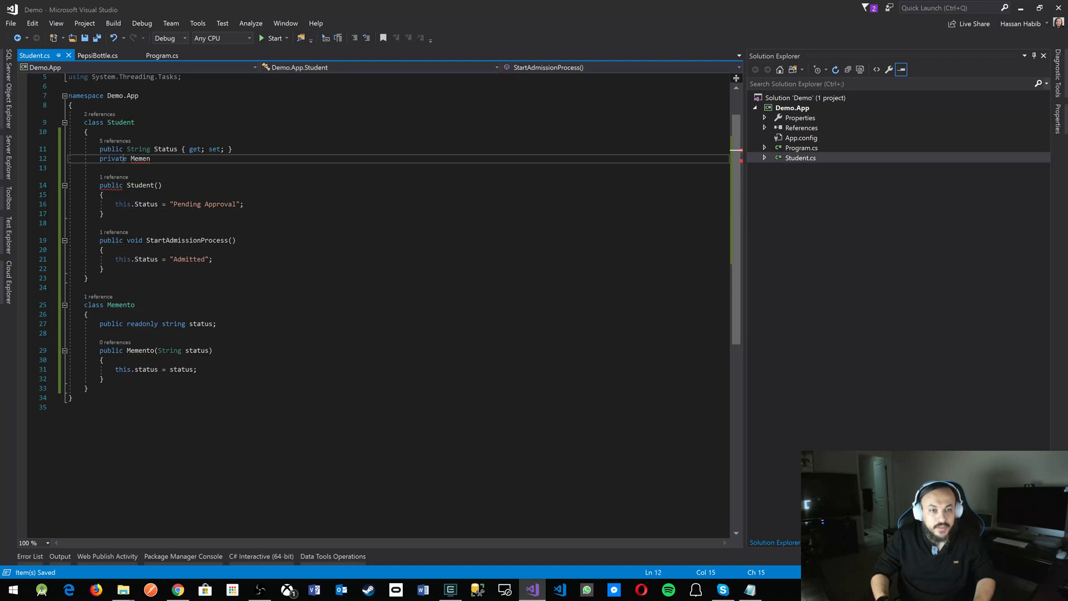
{"action": "type", "text": "to memento;"}
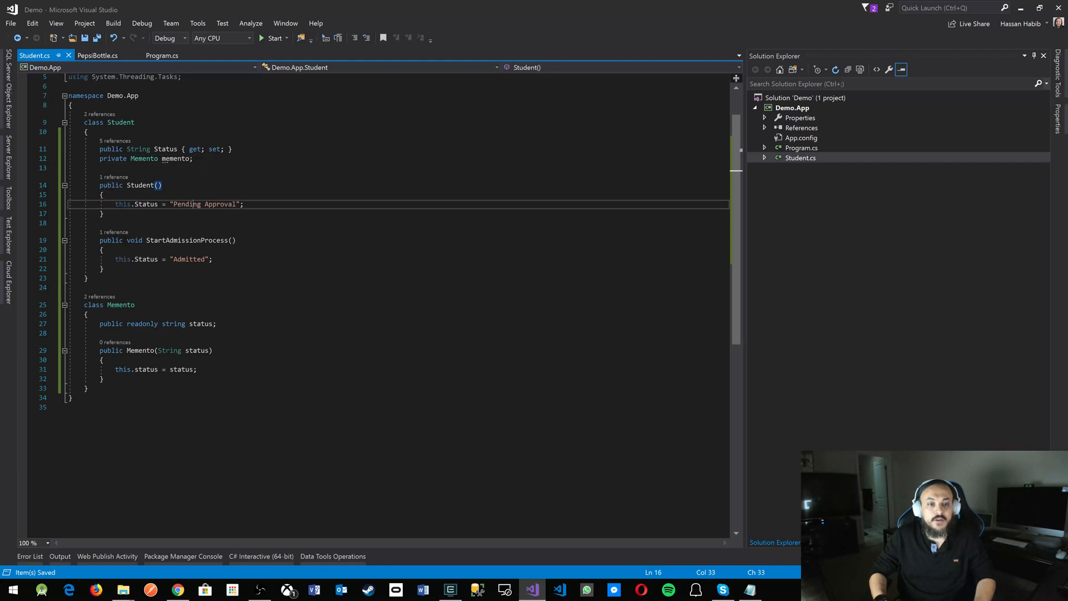
- In the Student constructor assign this.memento = new Memento(this.Status)
{"action": "key", "text": "Enter"}
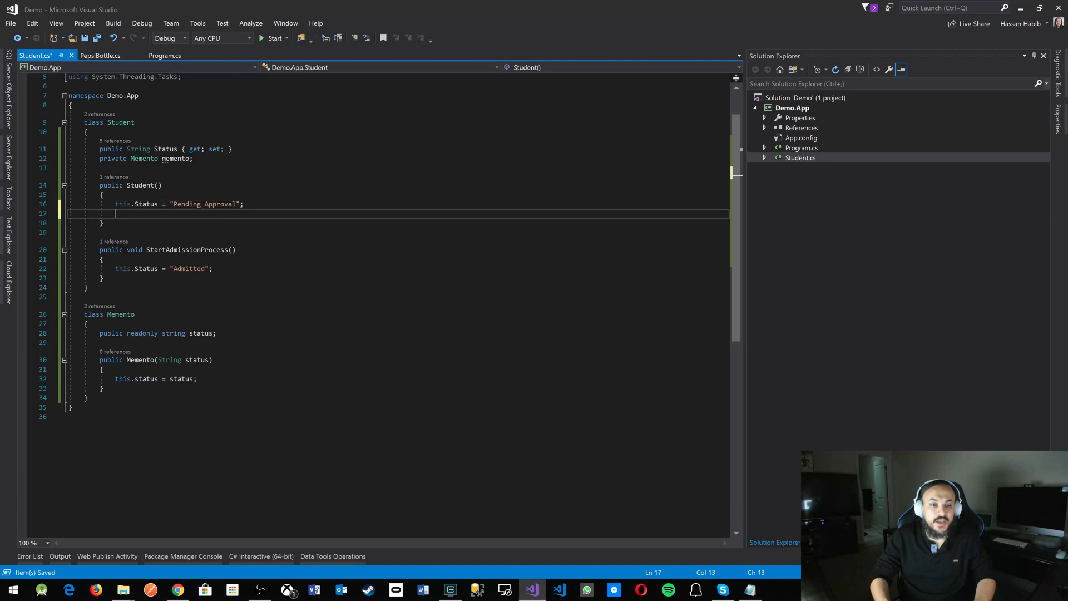
{"action": "type", "text": "this.memento ="}
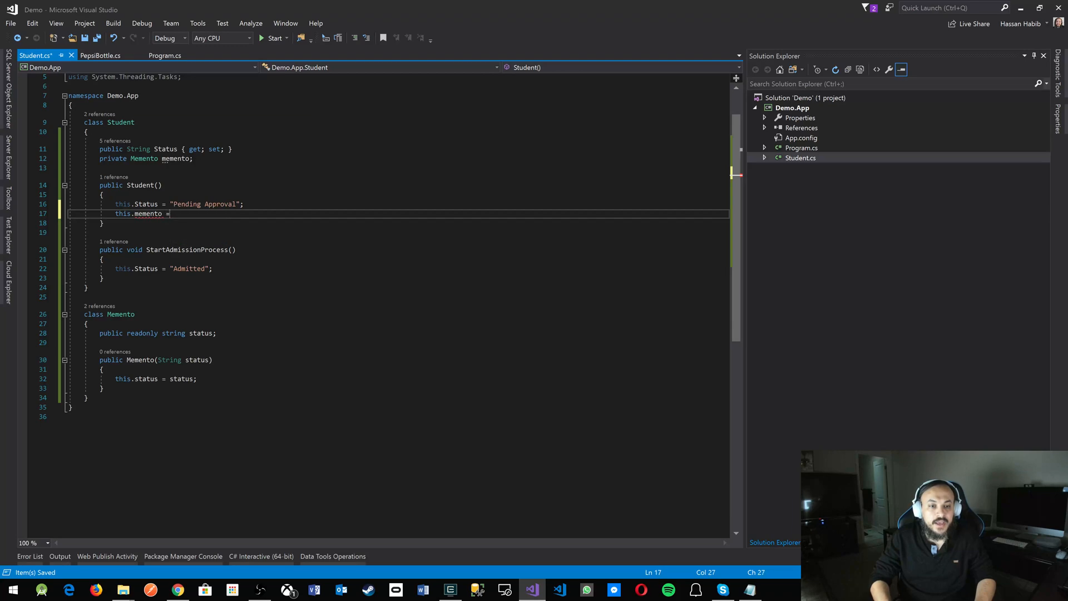
{"action": "type", "text": "new Memento()"}
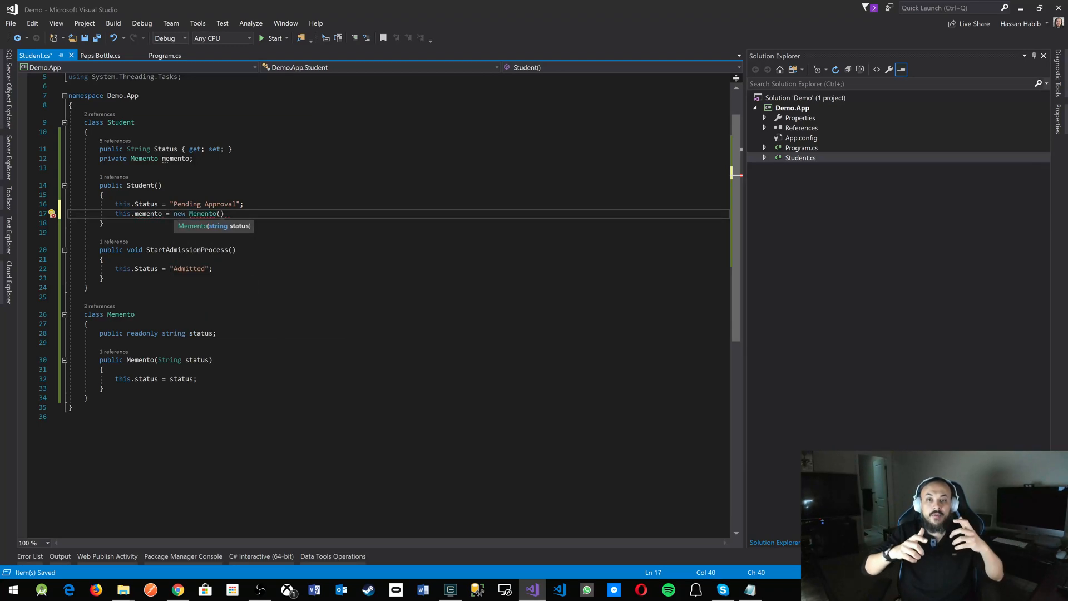
{"action": "type", "text": "Student"}
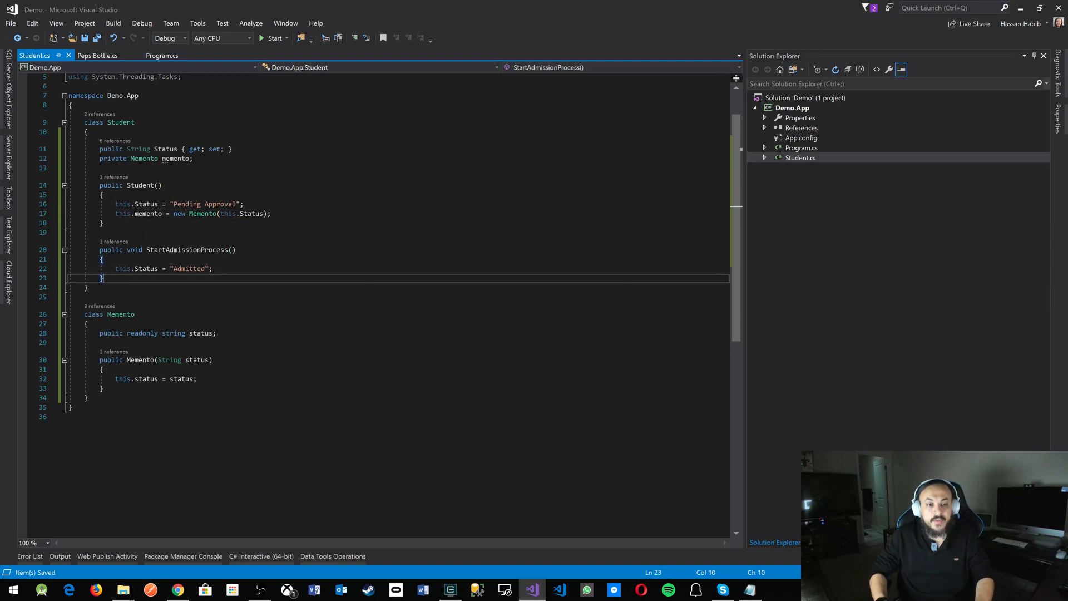
- Write 'public void Revert()' with body 'this.Status = this.memento.status;' in Student
{"action": "type", "text": "public"}
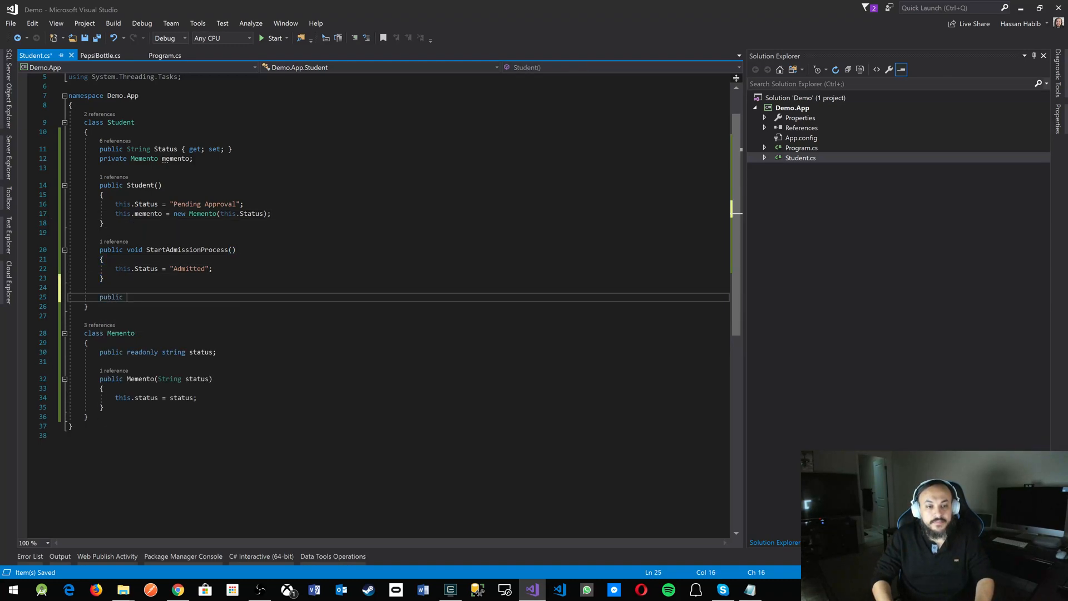
{"action": "type", "text": "void"}
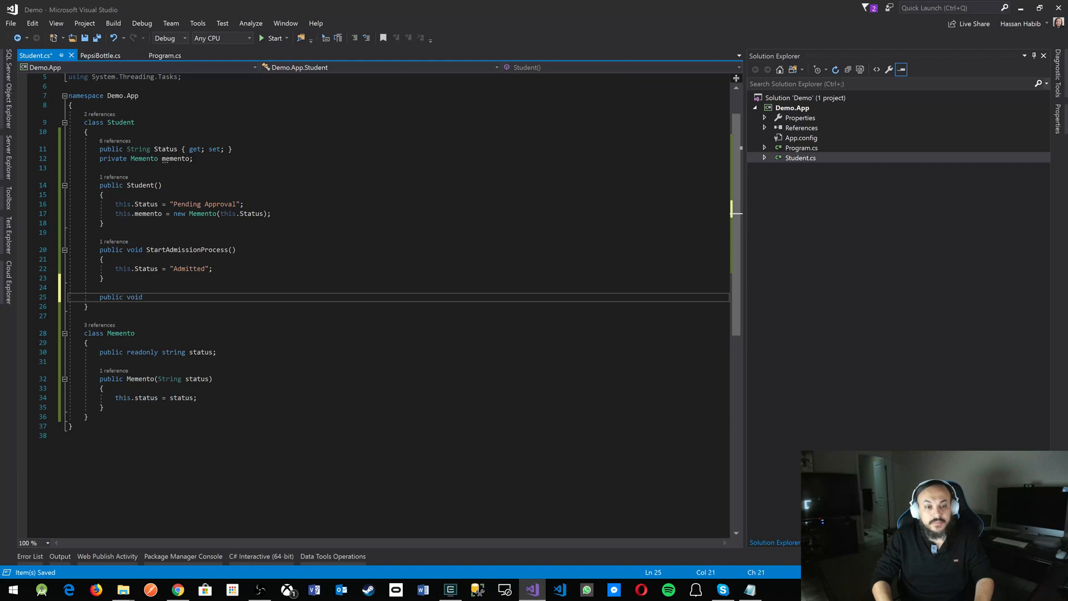
{"action": "type", "text": "Revert()"}
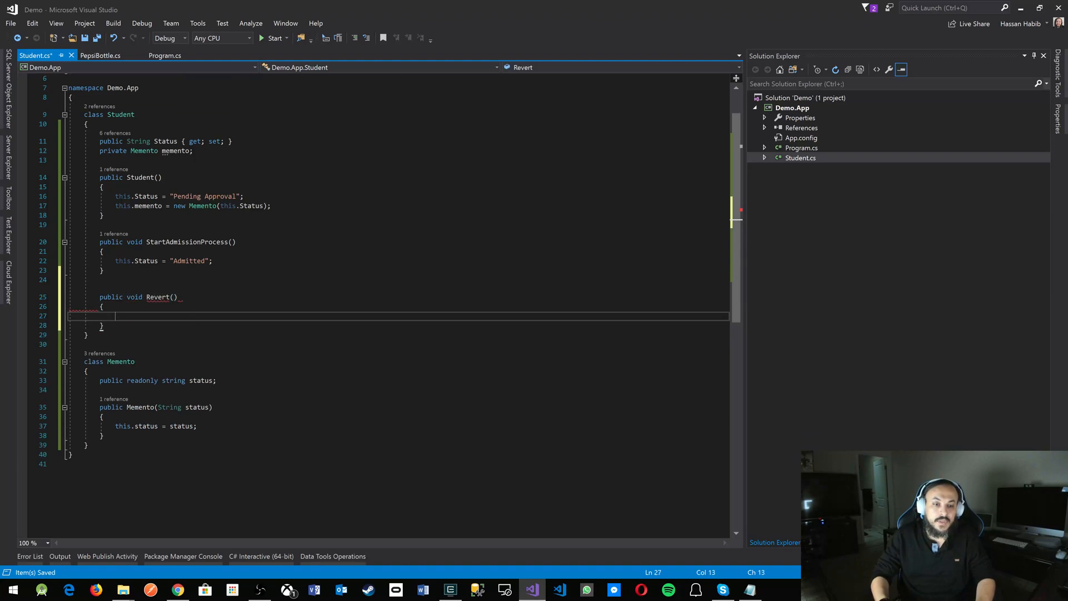
{"action": "type", "text": "this."}
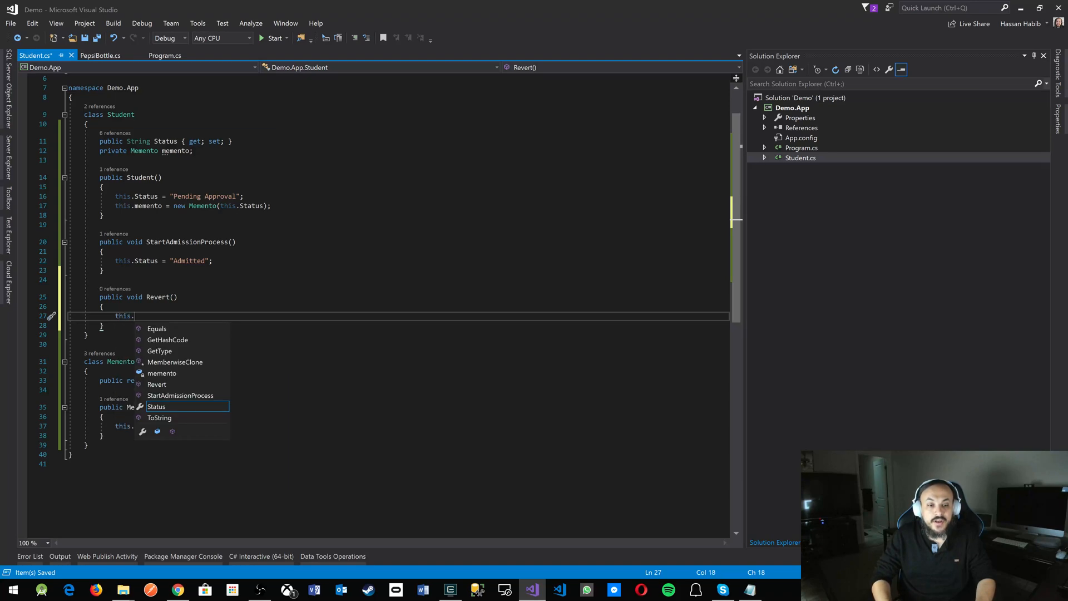
{"action": "type", "text": "Status ="}
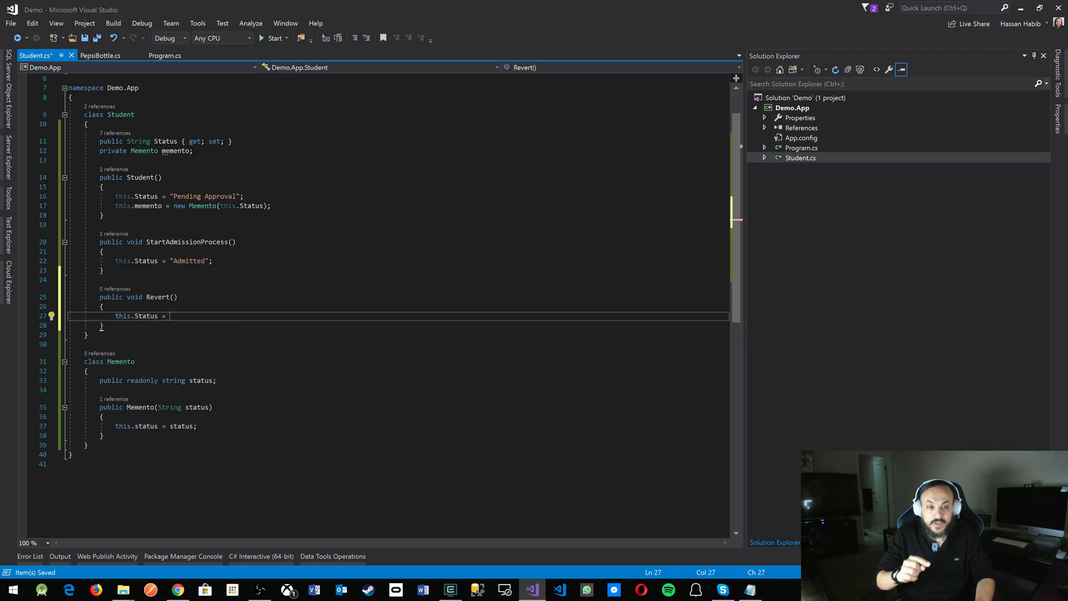
{"action": "type", "text": "this.e"}
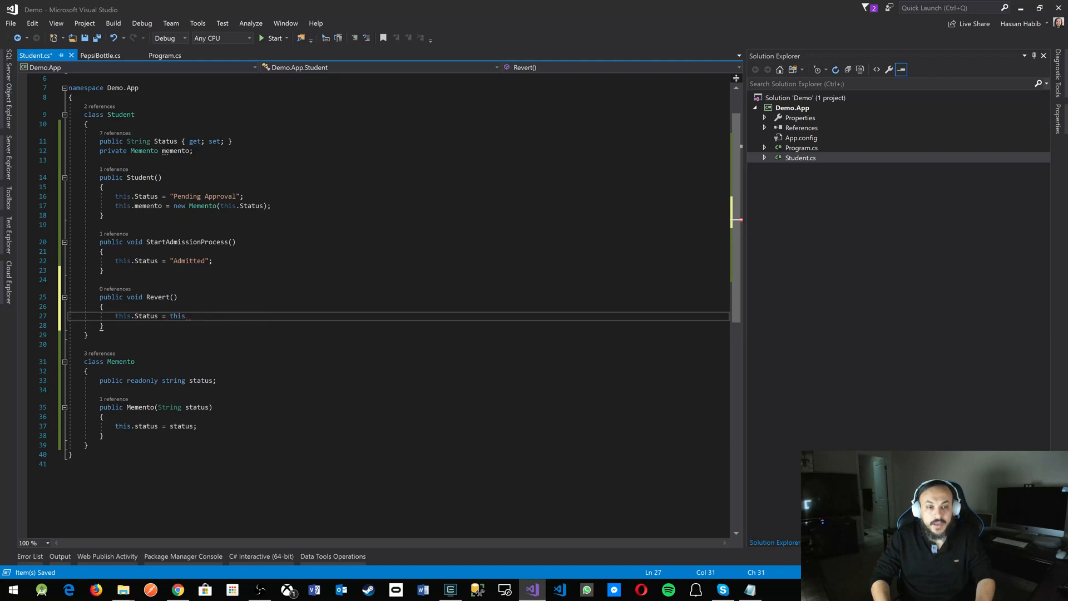
{"action": "type", "text": ".memento"}
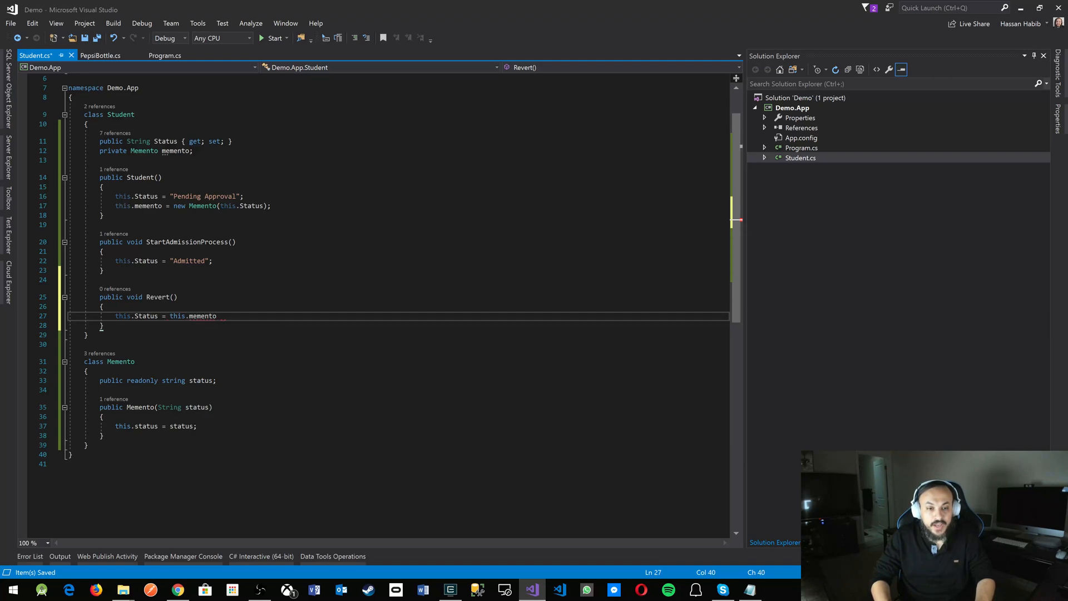
{"action": "type", "text": ".status;"}
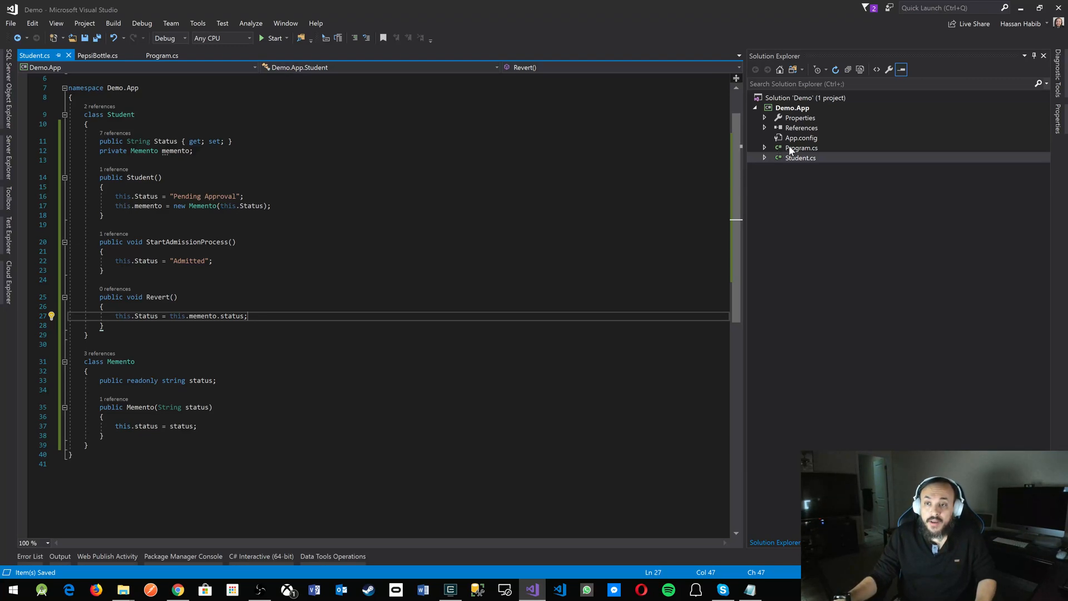
- In Program.cs add 'student.Revert();' to the catch block and run the demo
{"action": "left_click", "coordinate": [163, 55]}
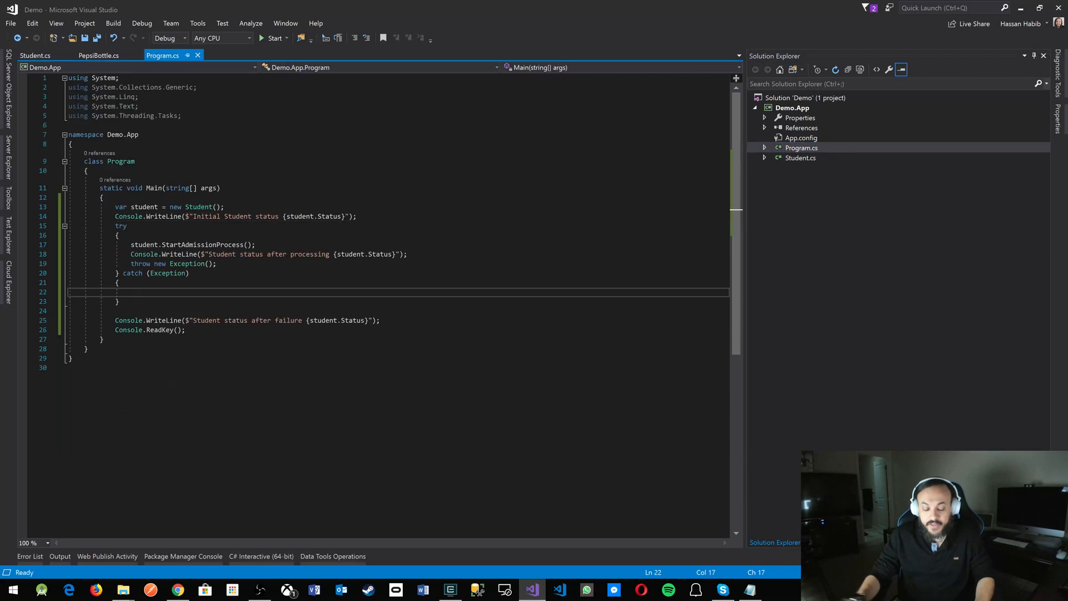
{"action": "type", "text": "student.revert();"}
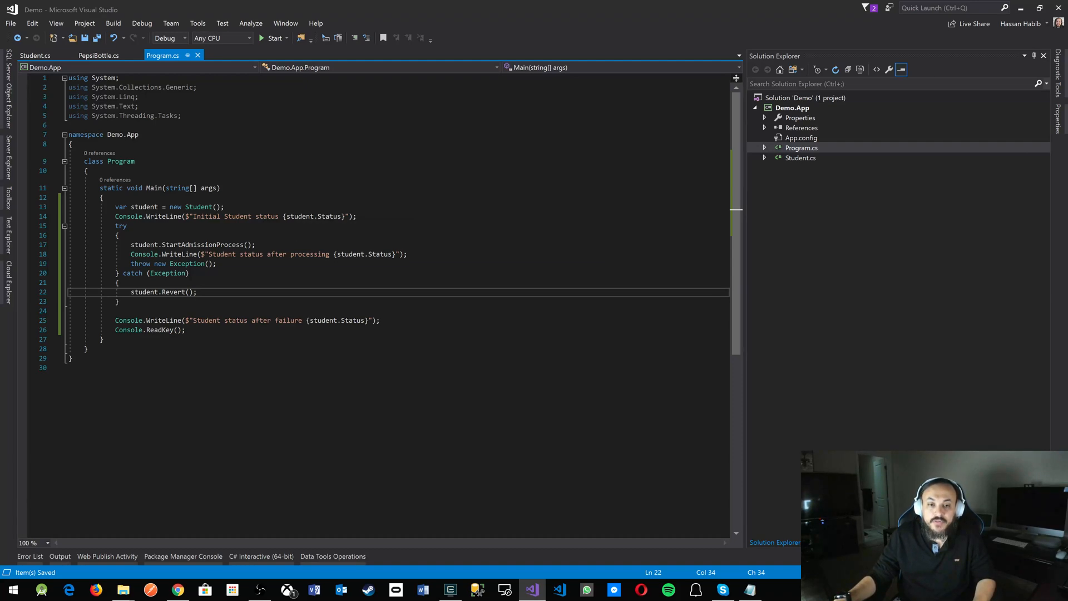
{"action": "left_click", "coordinate": [270, 38]}
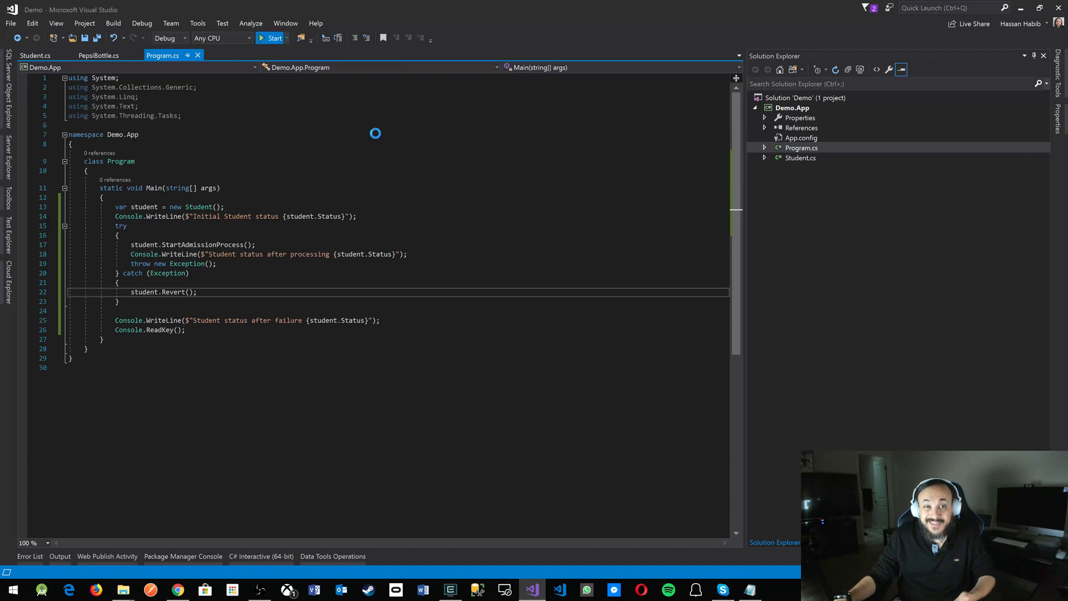
{"action": "left_click", "coordinate": [270, 38]}
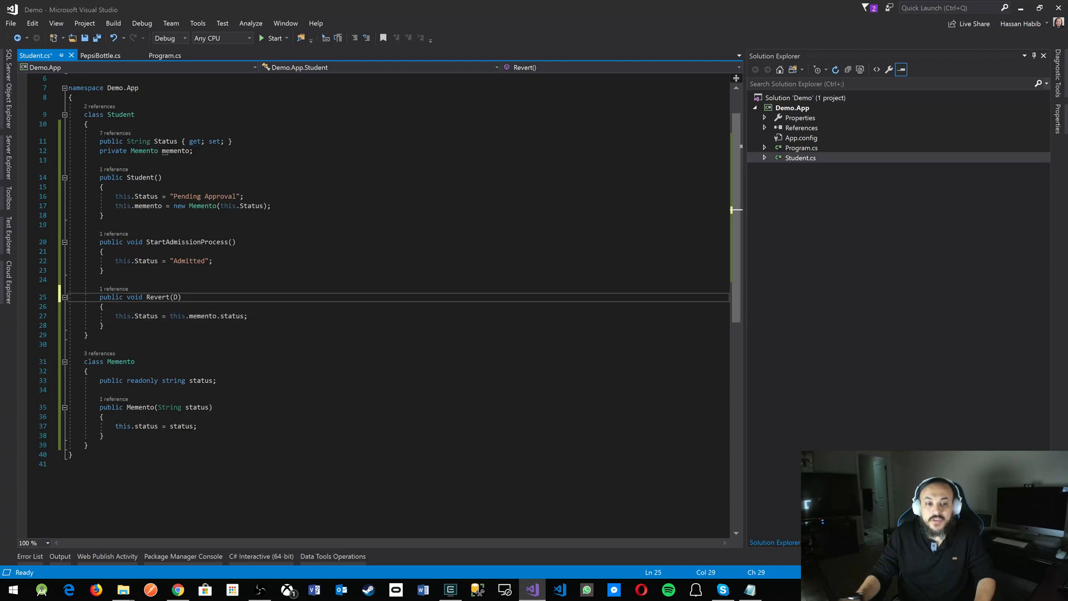
- Change the Revert signature to take a 'DateTime toTime' parameter
{"action": "type", "text": "ateTime"}
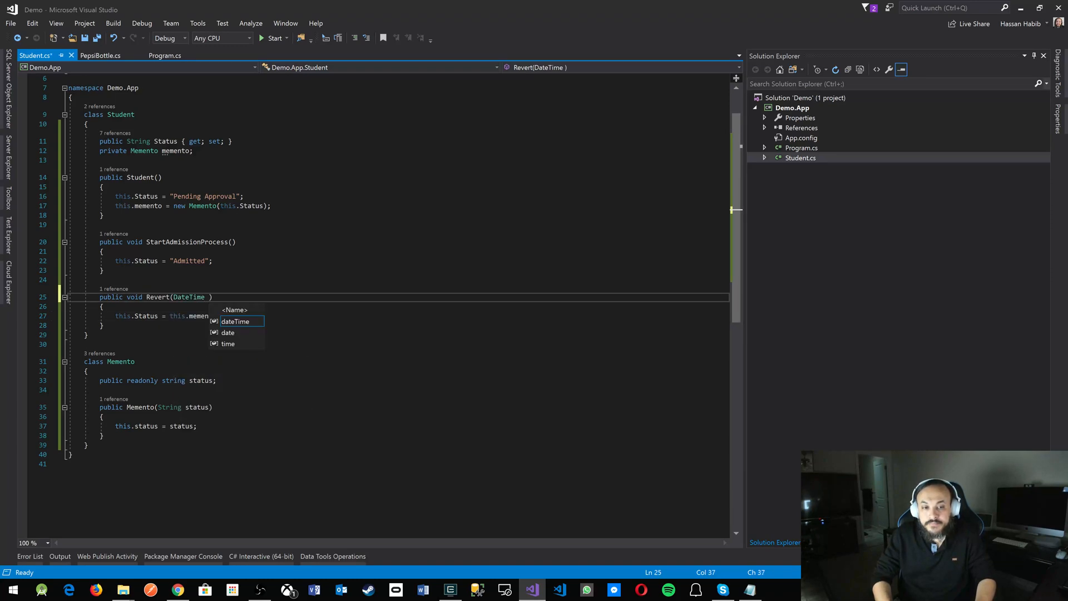
{"action": "type", "text": "toTime"}
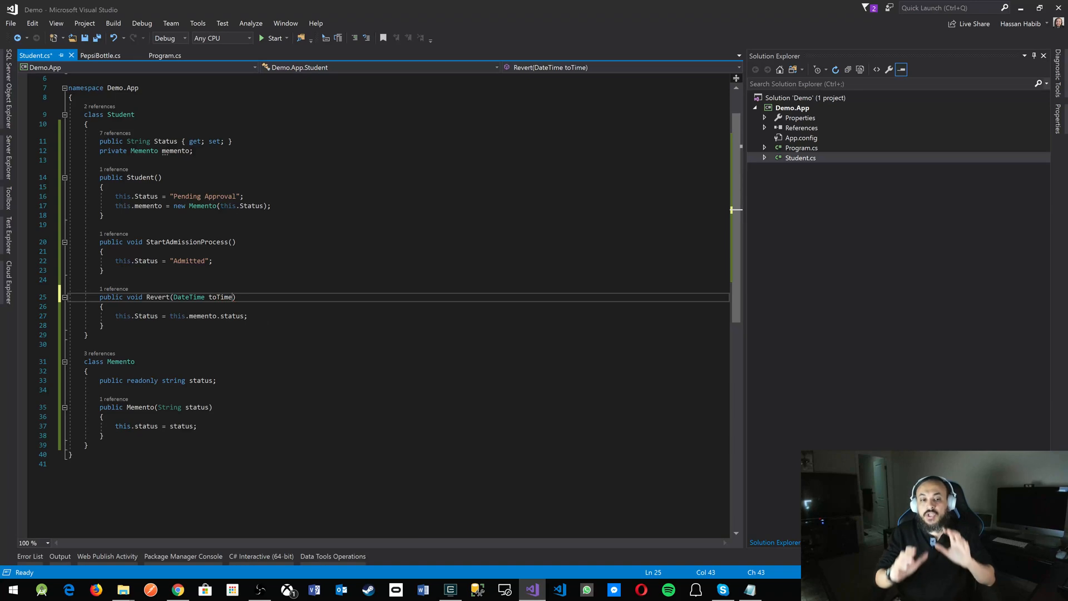